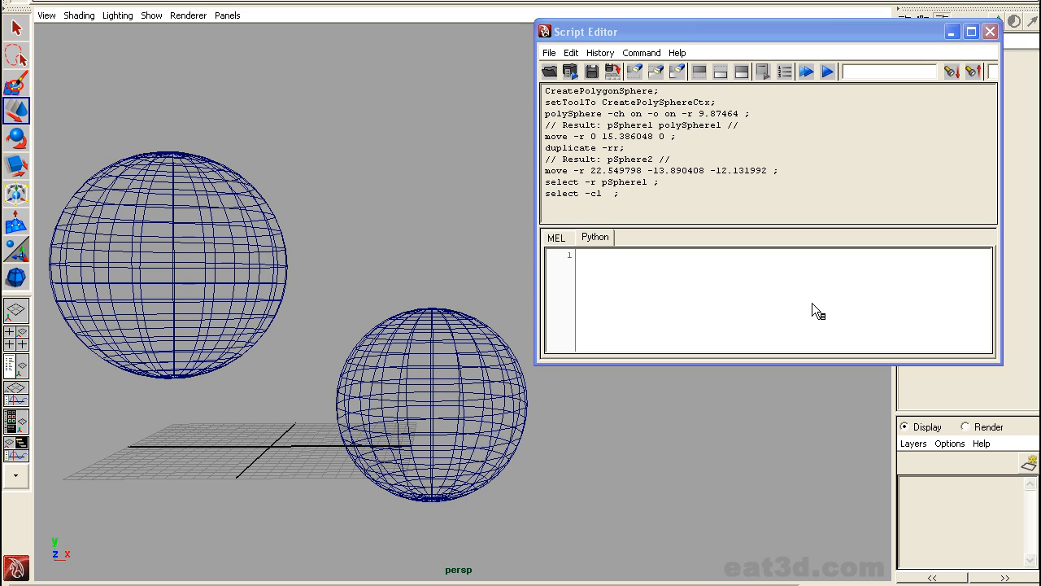
pyautogui.moveTo(814, 314)
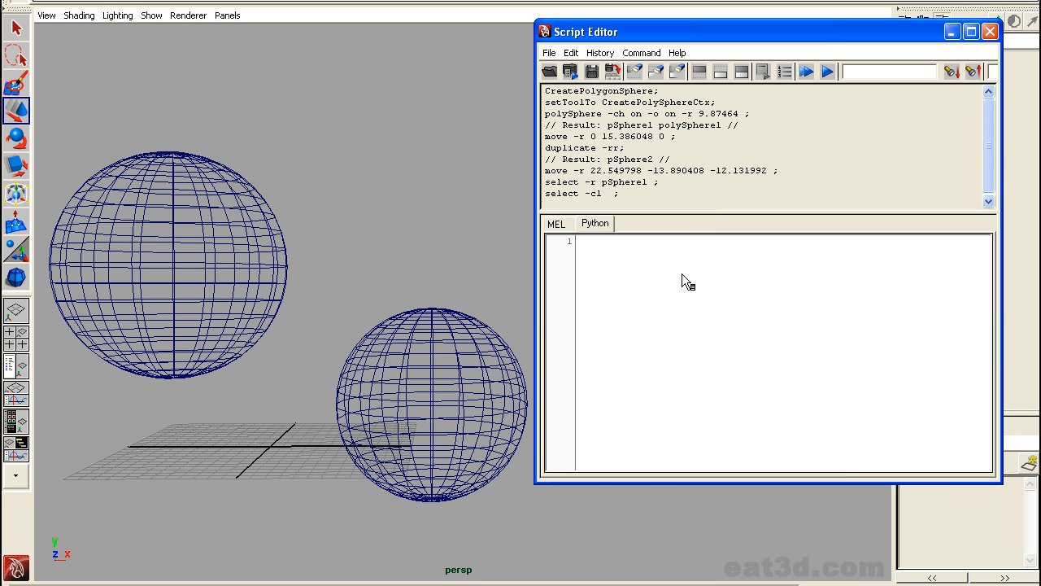
# Type 'from xml.dom.minidom import Document' and 'doc = Document()' in the Python tab
pyautogui.write('frp,')
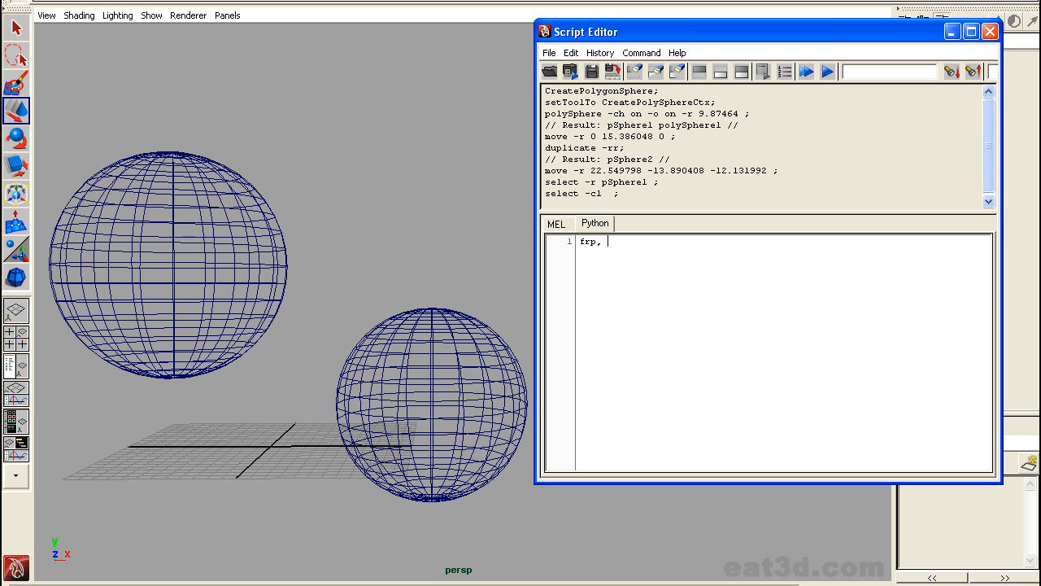
pyautogui.write('from xml.')
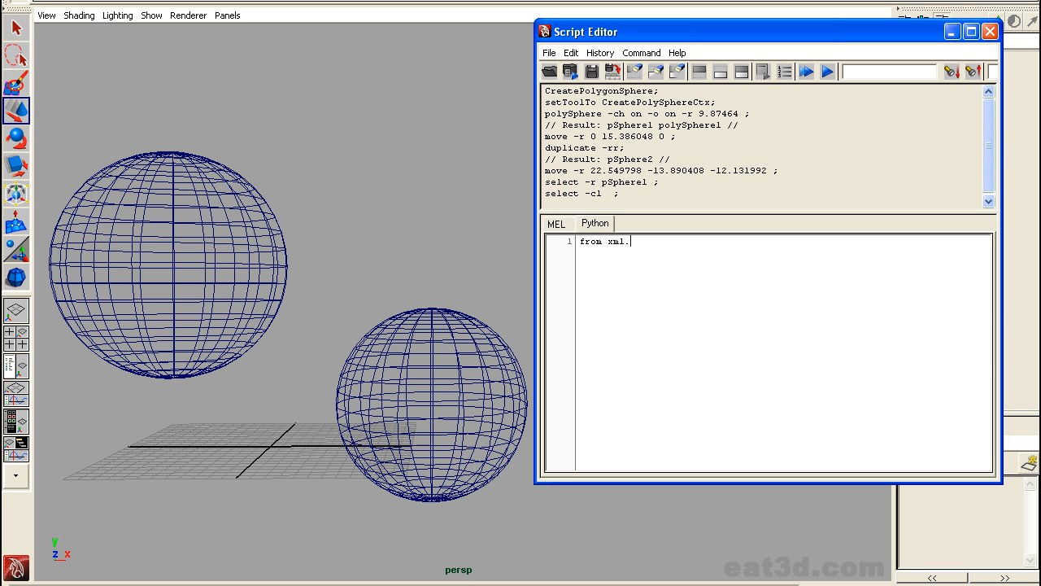
pyautogui.write('dom.minidom import Dou')
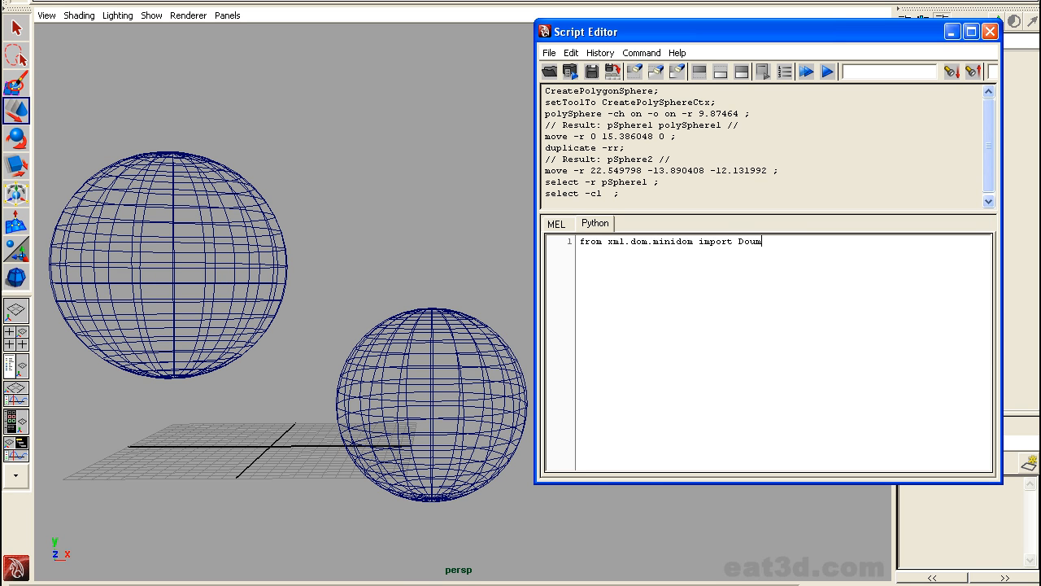
pyautogui.write('ment')
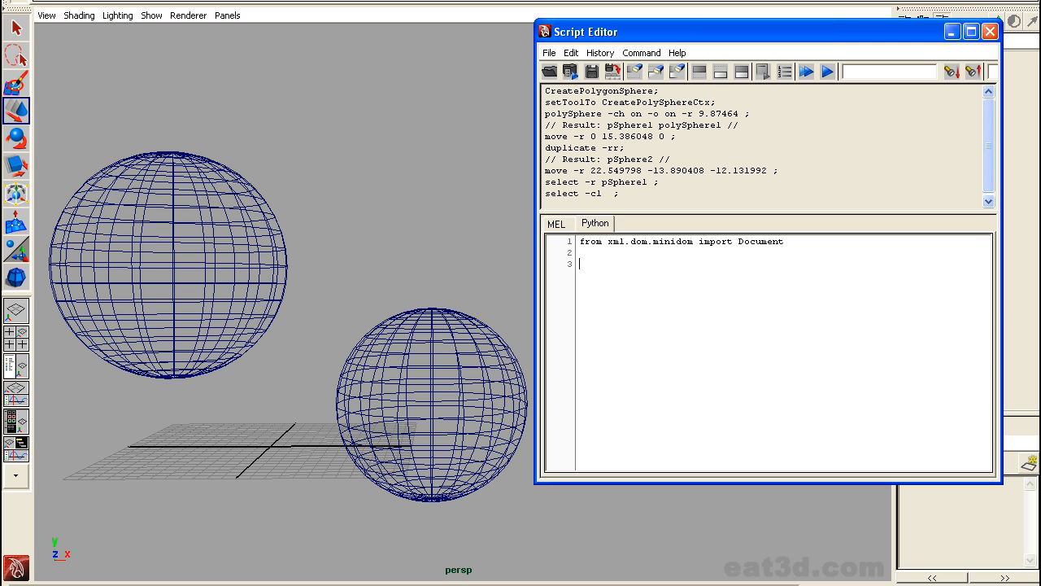
pyautogui.write('doc =')
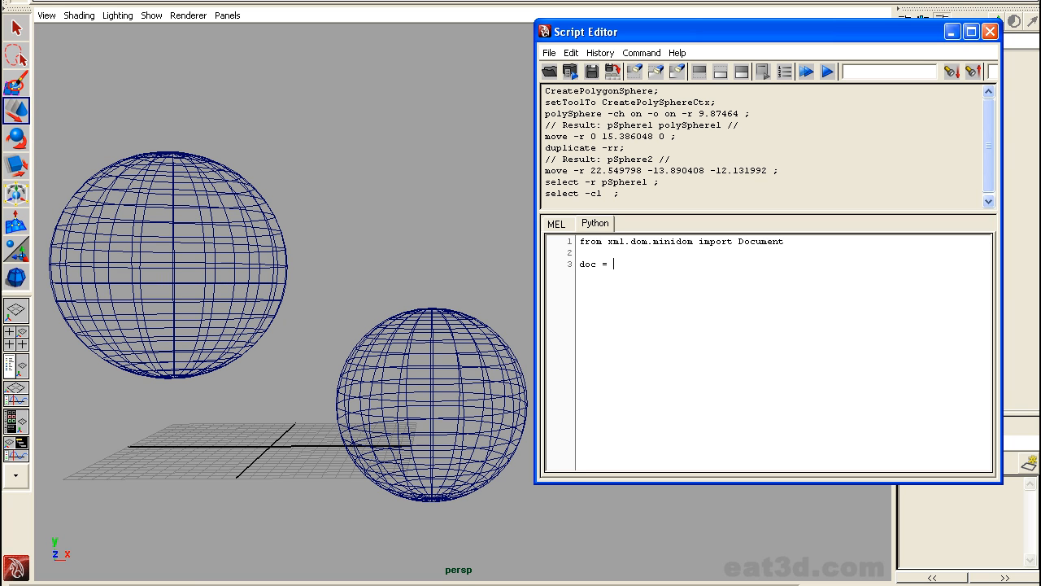
pyautogui.write('Document()')
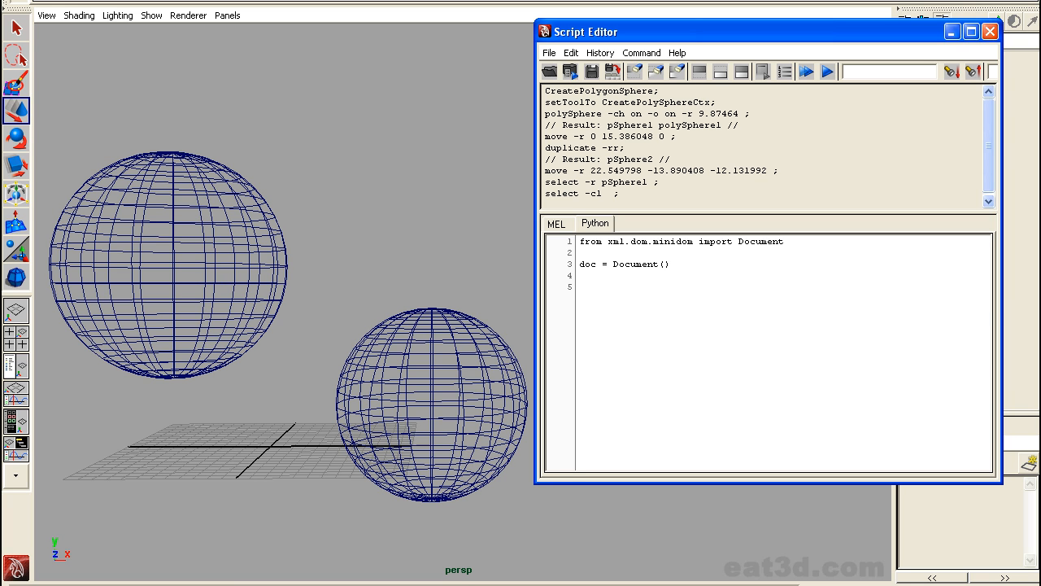
# Create the "scene information" root_node element and append it to doc
pyautogui.write('root_node =')
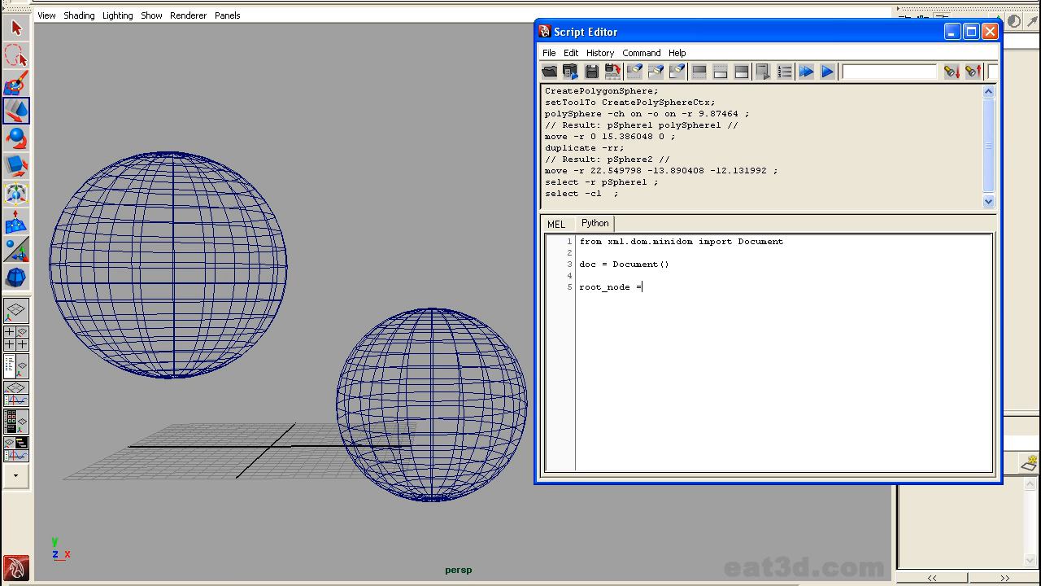
pyautogui.write('doc.creat')
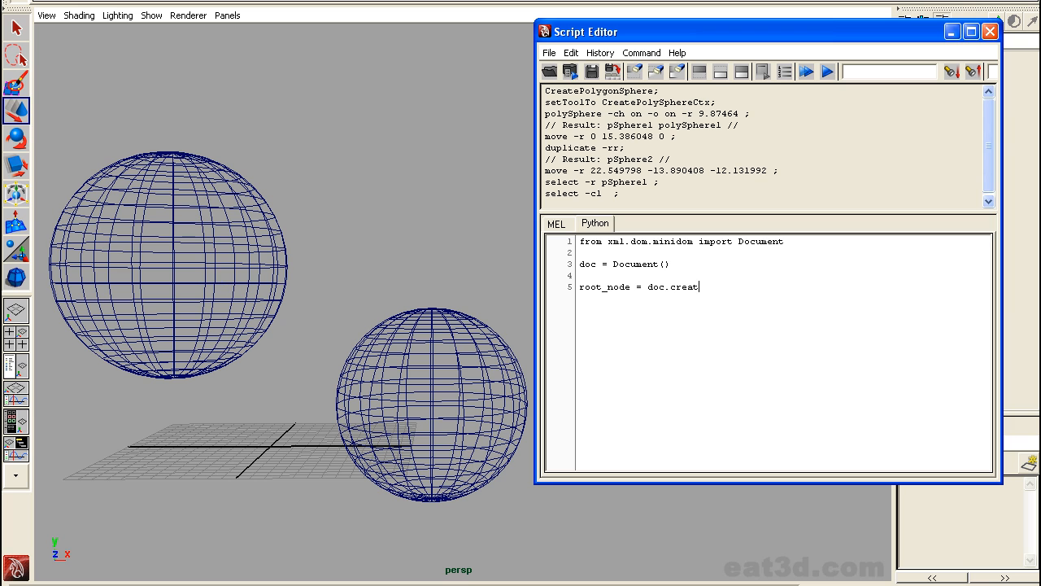
pyautogui.write('eElement')
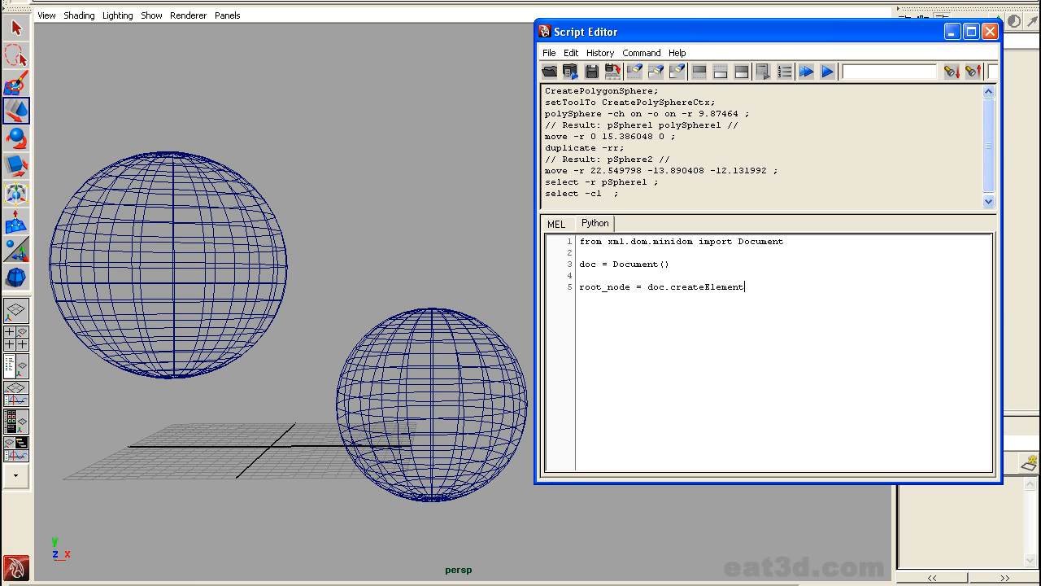
pyautogui.write('("scenbe')
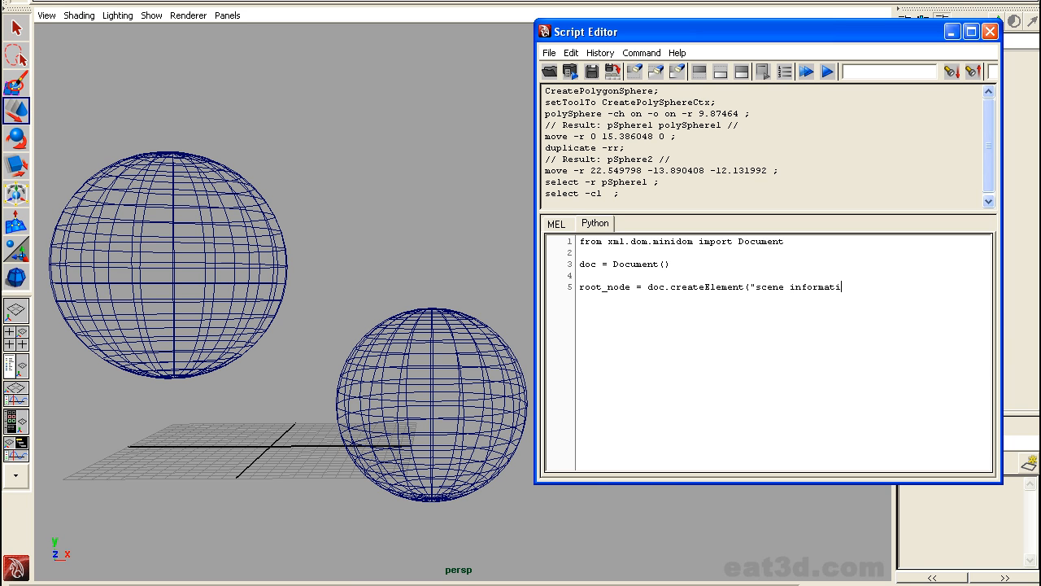
pyautogui.write('on")')
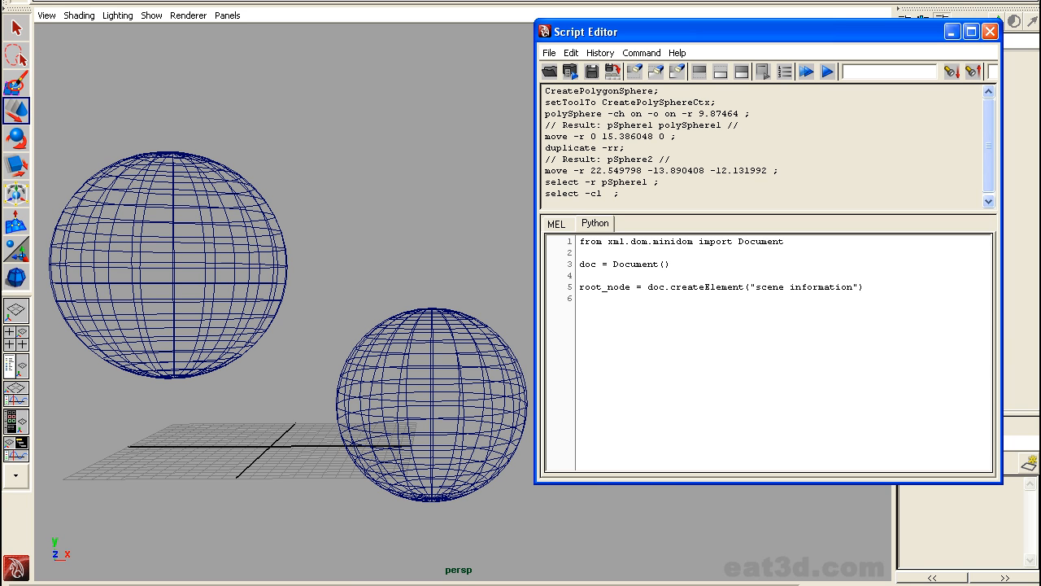
pyautogui.write('doc.appen')
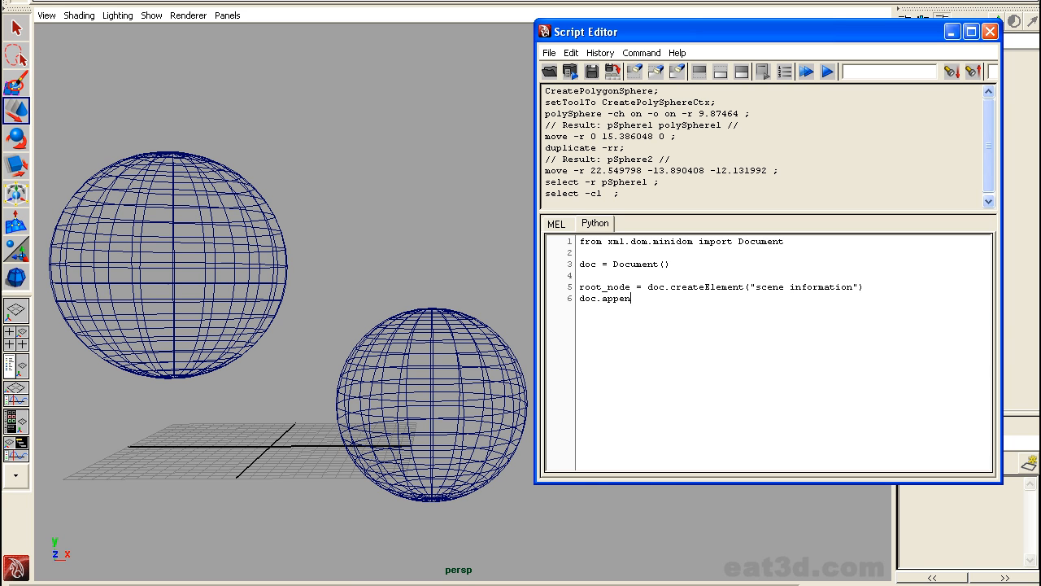
pyautogui.write('dChild(')
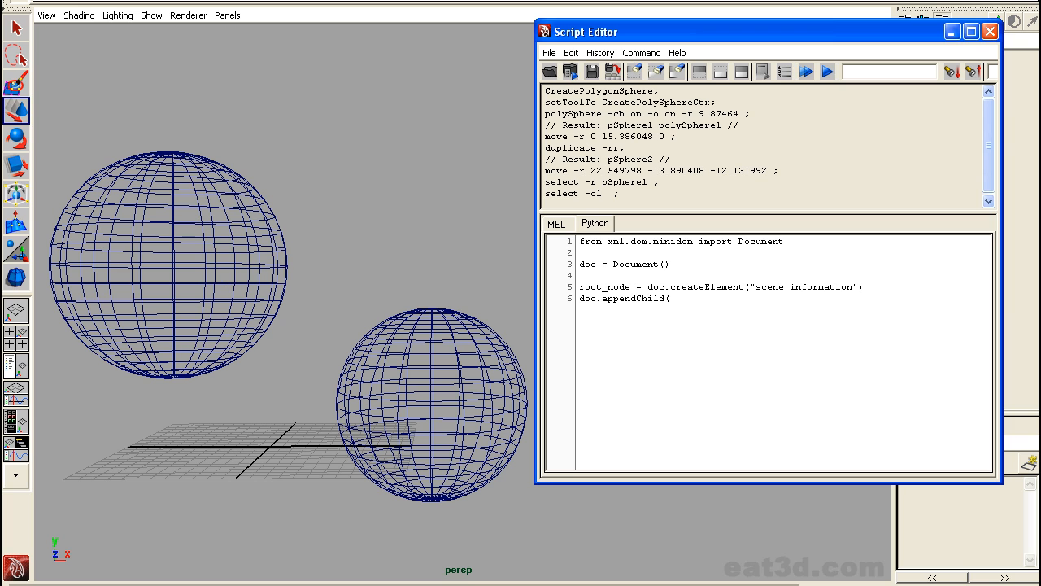
pyautogui.write('root_')
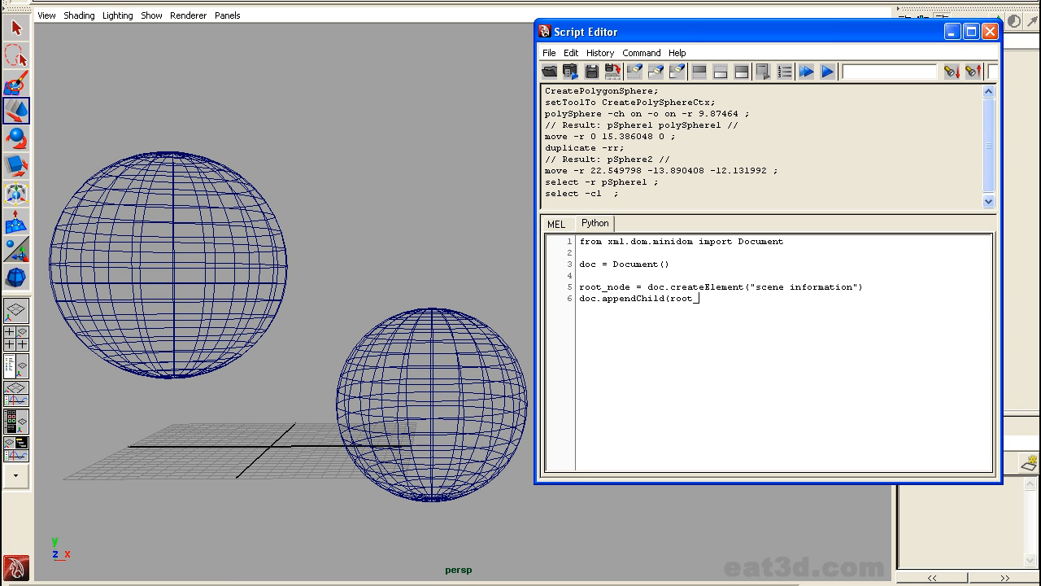
pyautogui.write('node)')
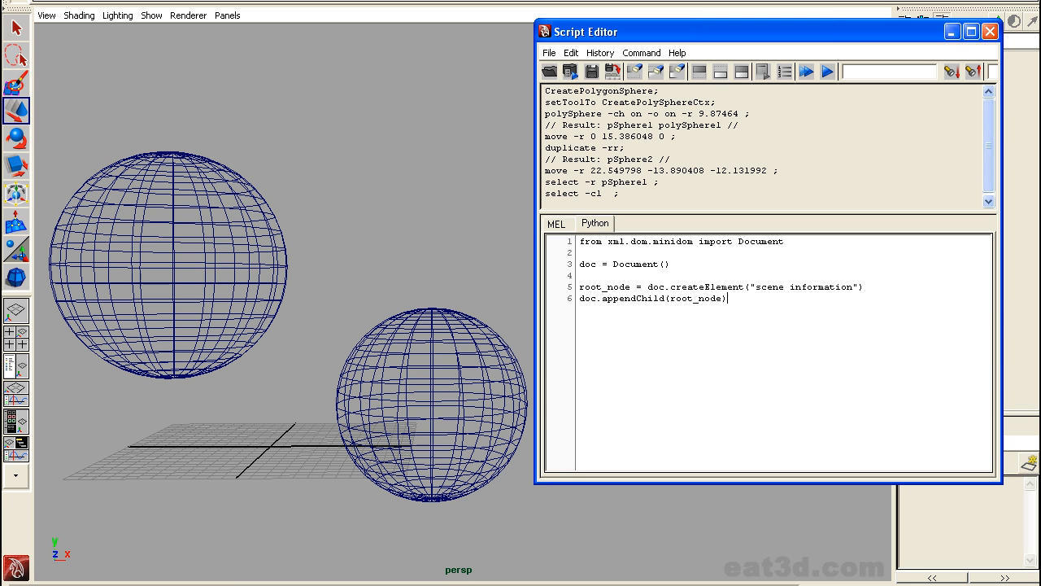
# Add print lines ending with print doc.toprettyxml()
pyautogui.press('enter')
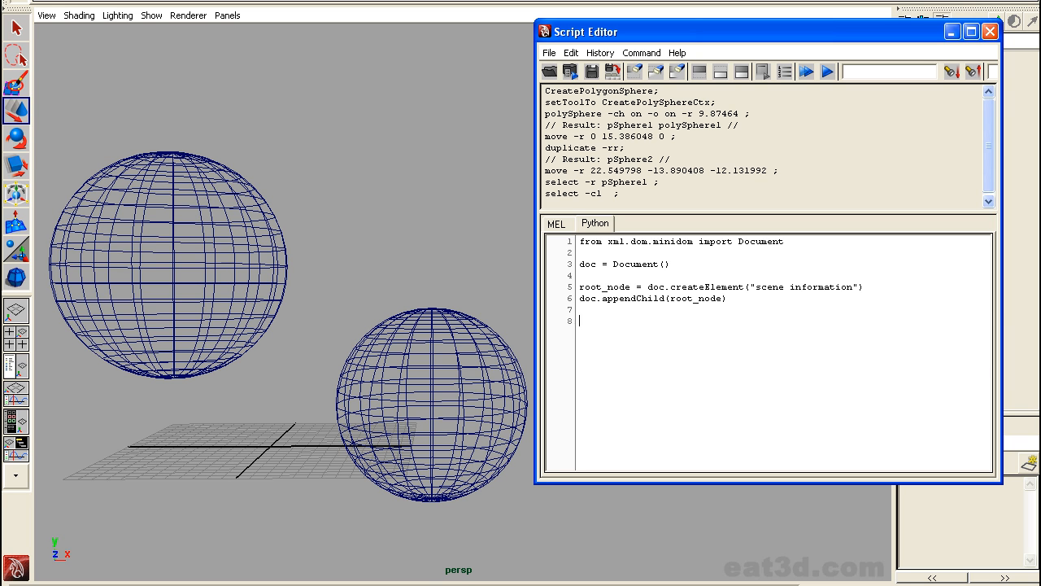
pyautogui.write('print')
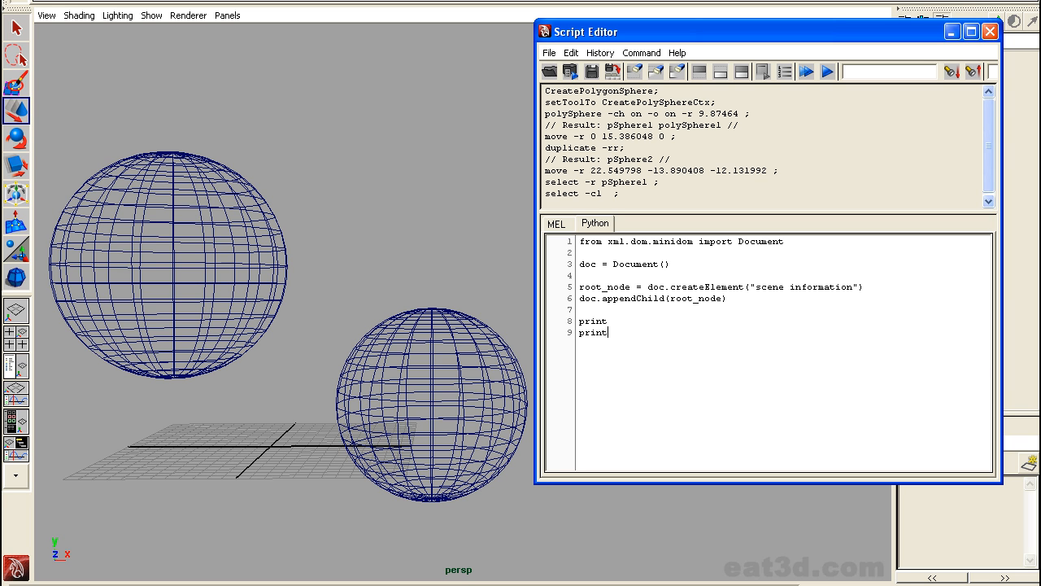
pyautogui.write('print doc.to')
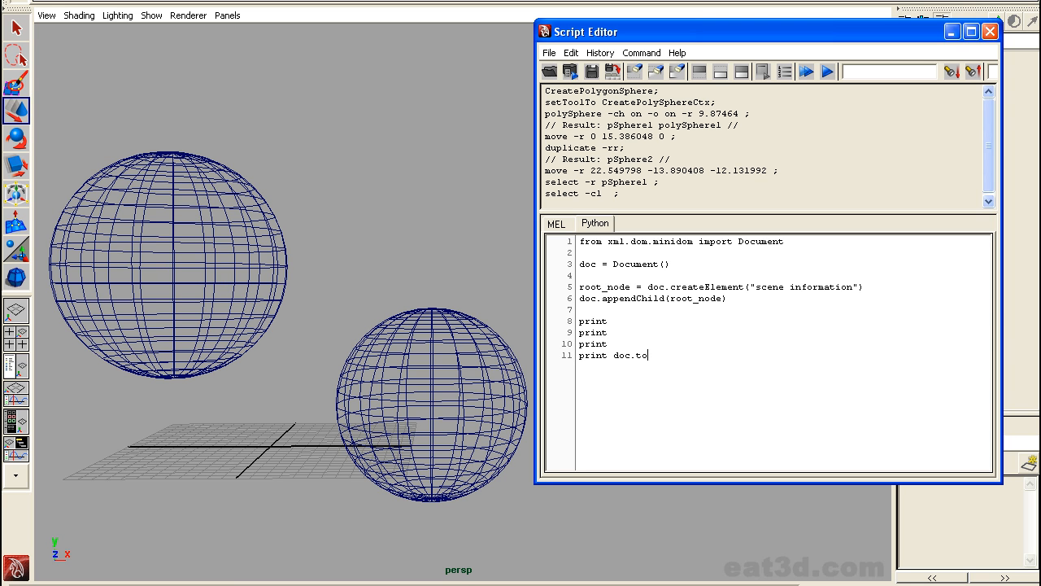
pyautogui.write('prettyxml()')
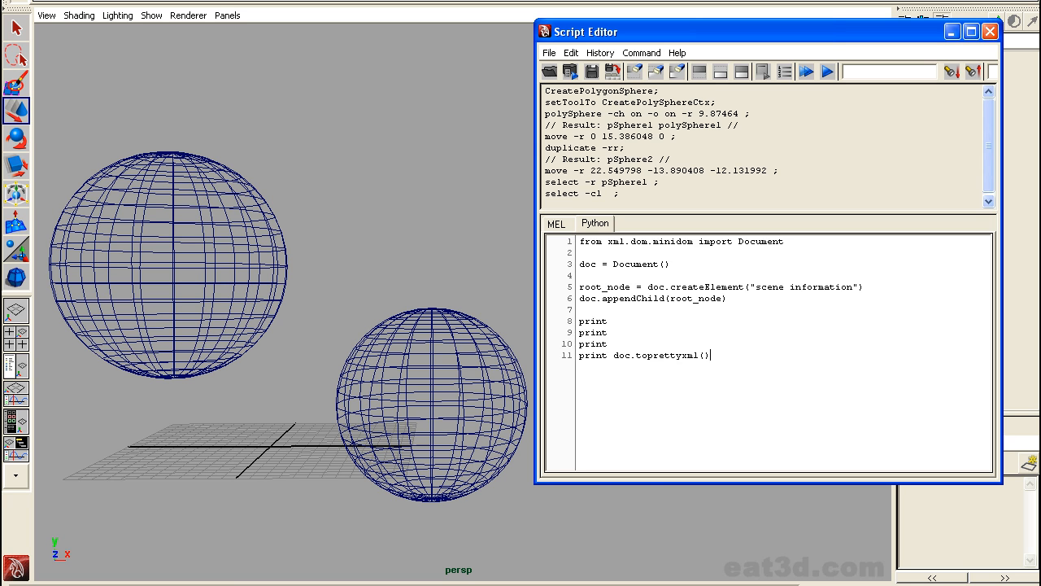
# Run the script to print the empty scene information XML, then return below the import
pyautogui.click(806, 72)
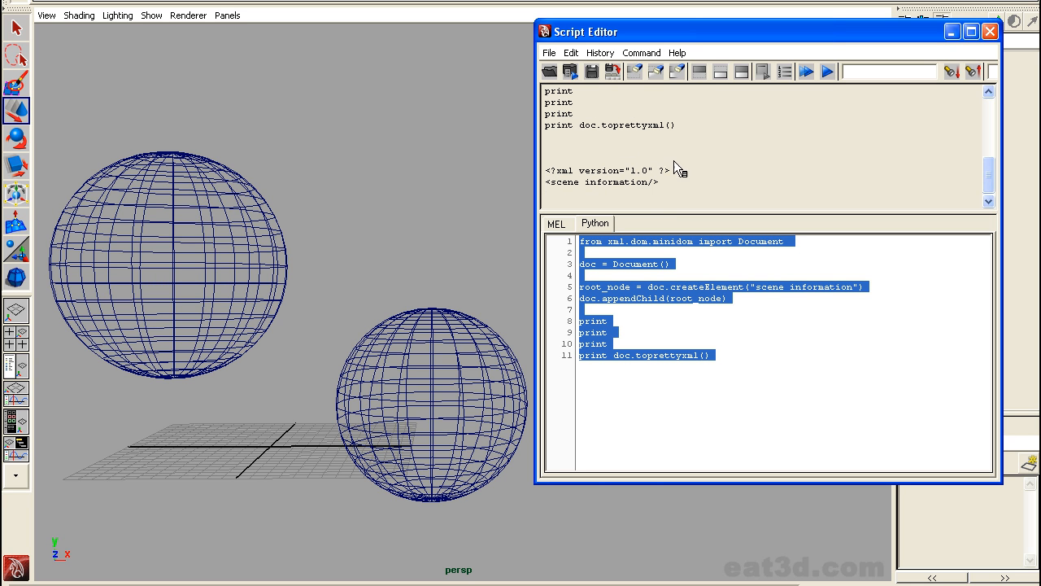
pyautogui.moveTo(551, 189)
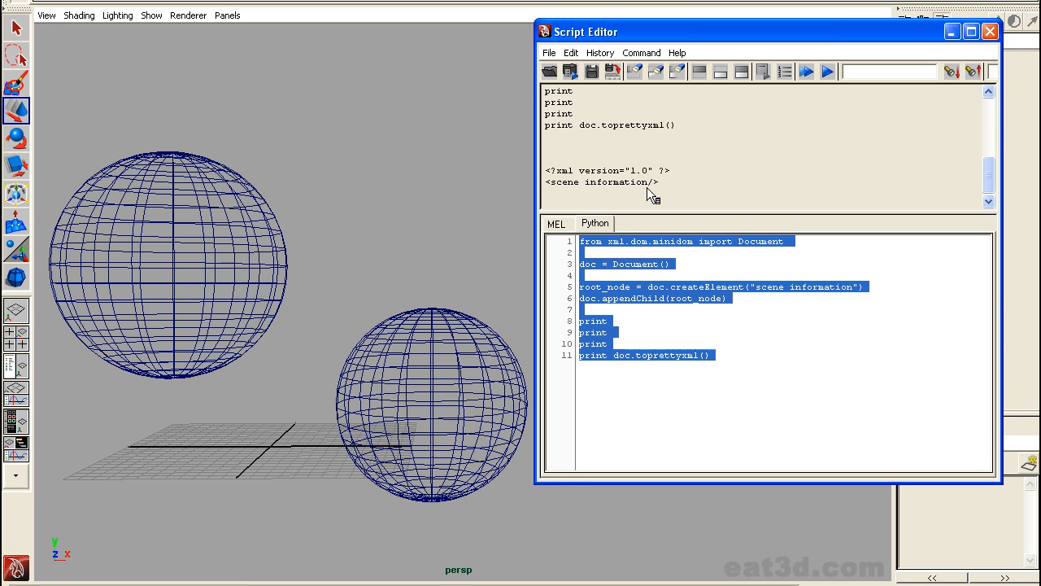
pyautogui.moveTo(720, 305)
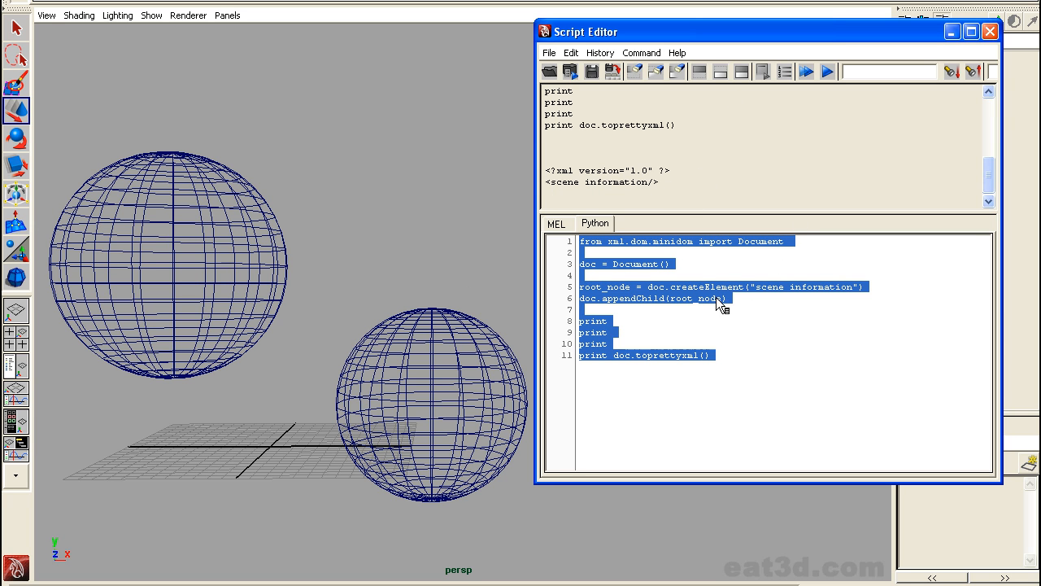
pyautogui.moveTo(753, 358)
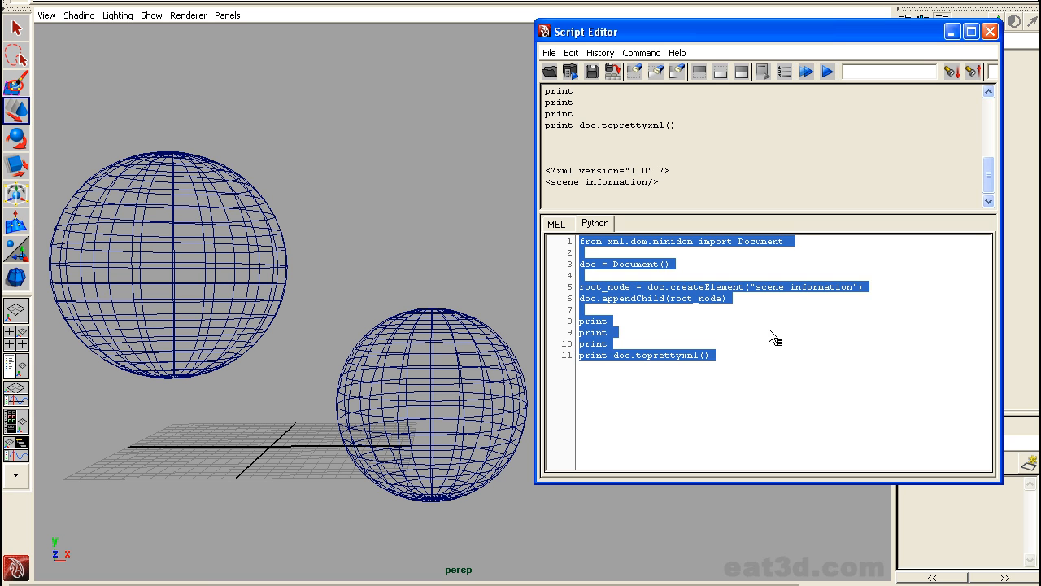
pyautogui.click(773, 336)
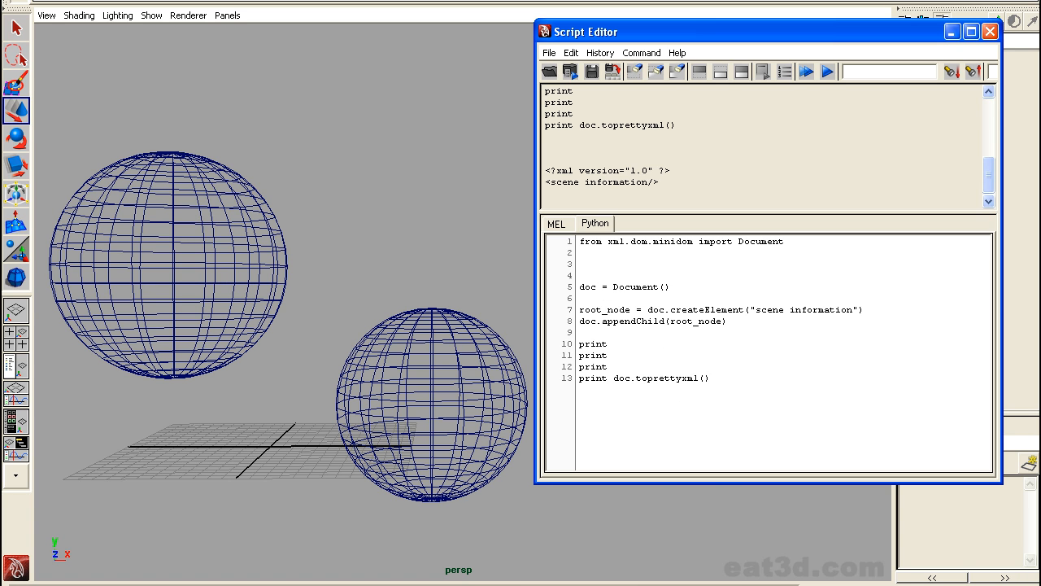
# Import maya.cmds as cmds, store the selection via cmds.ls(sl=True), and select all code
pyautogui.write('import maya')
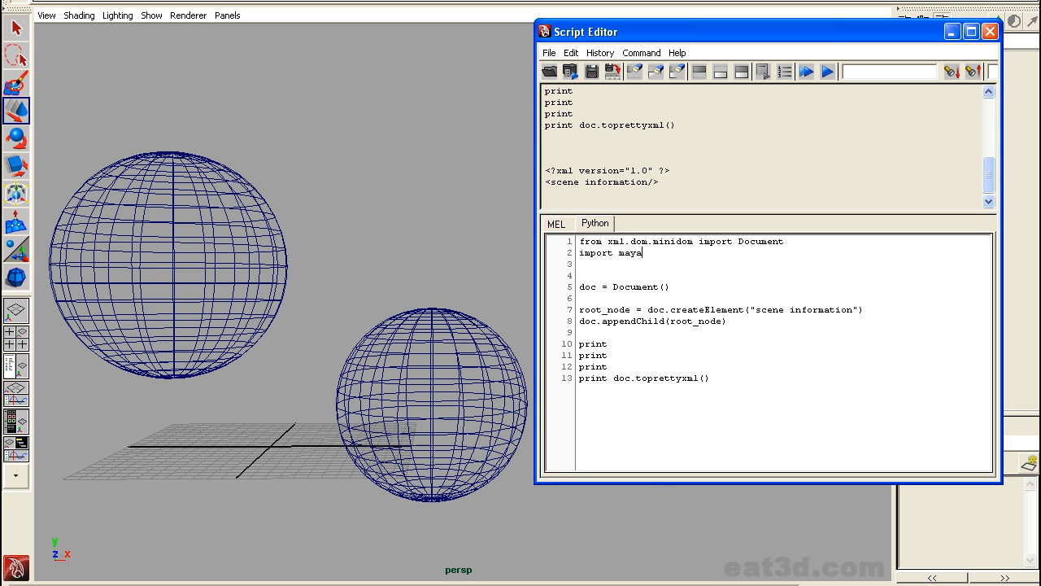
pyautogui.write('.cmds as cmd')
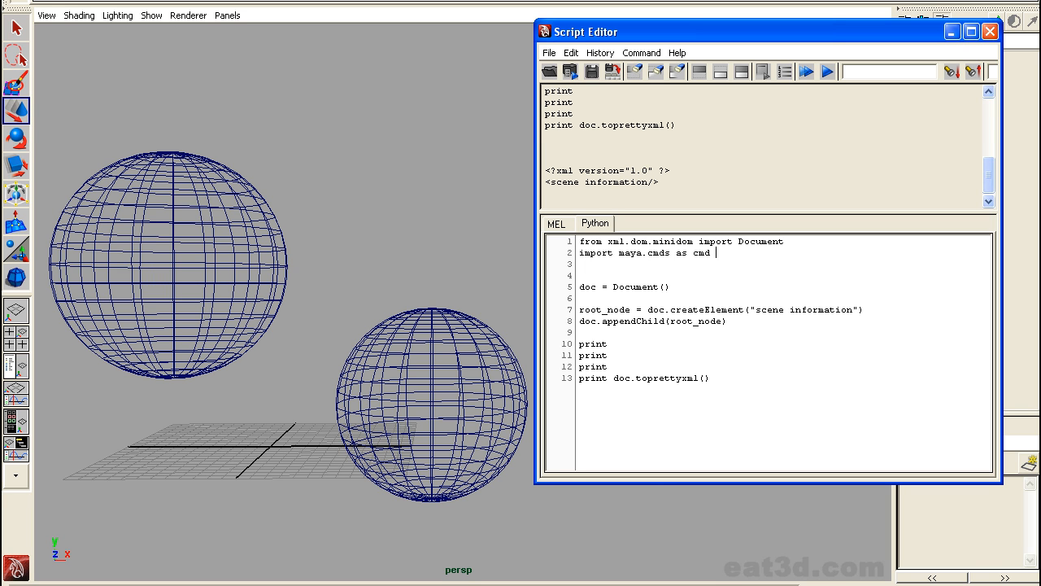
pyautogui.write('s')
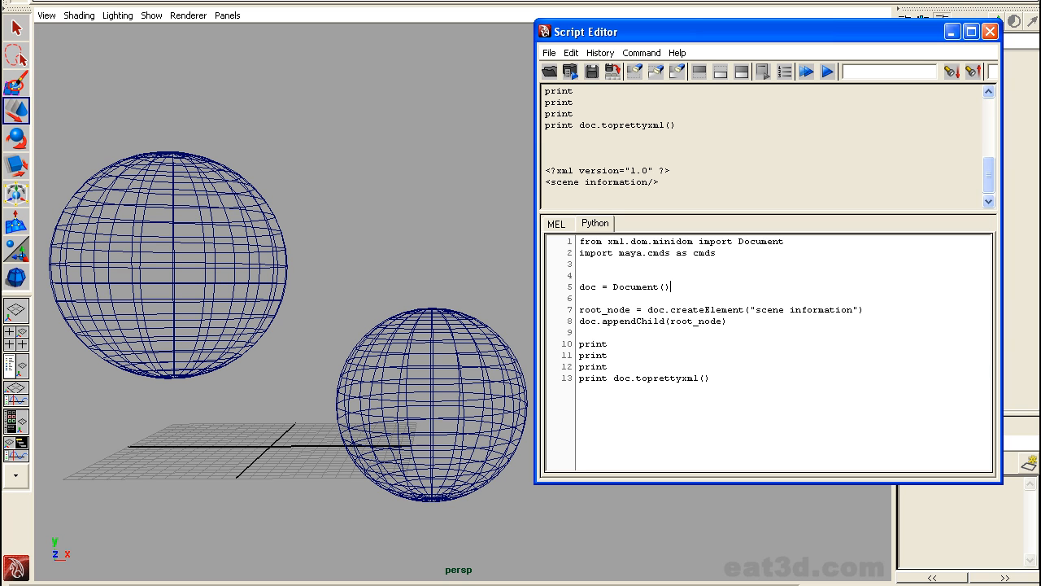
pyautogui.press('enter')
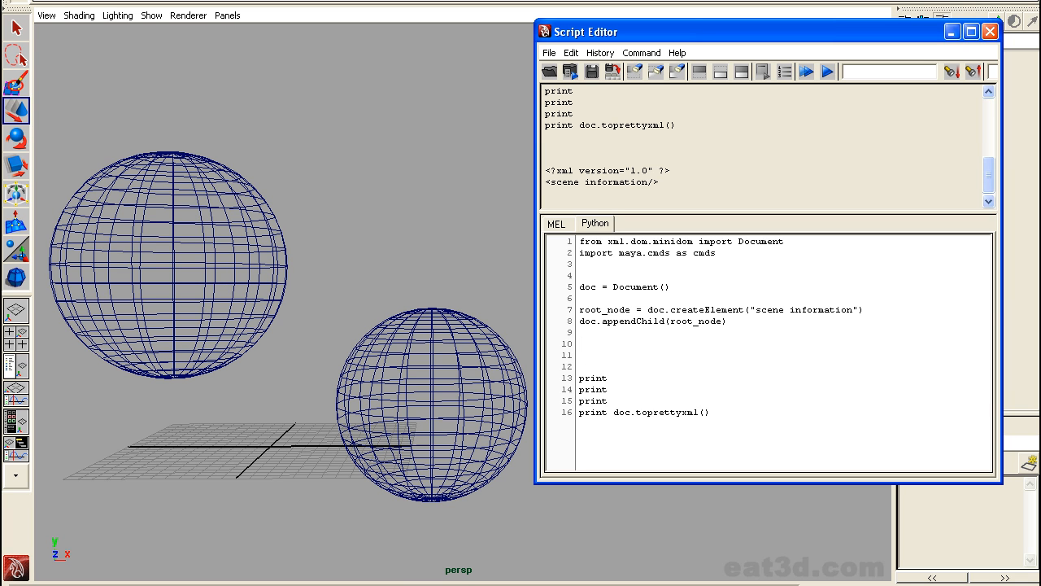
pyautogui.write('selection = cmds')
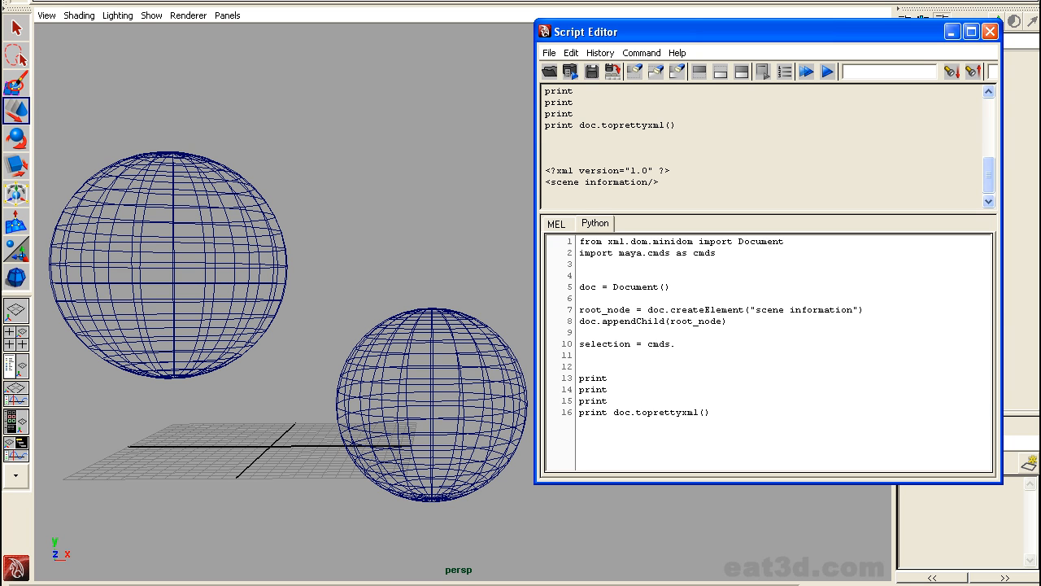
pyautogui.write('.ls(sl= True')
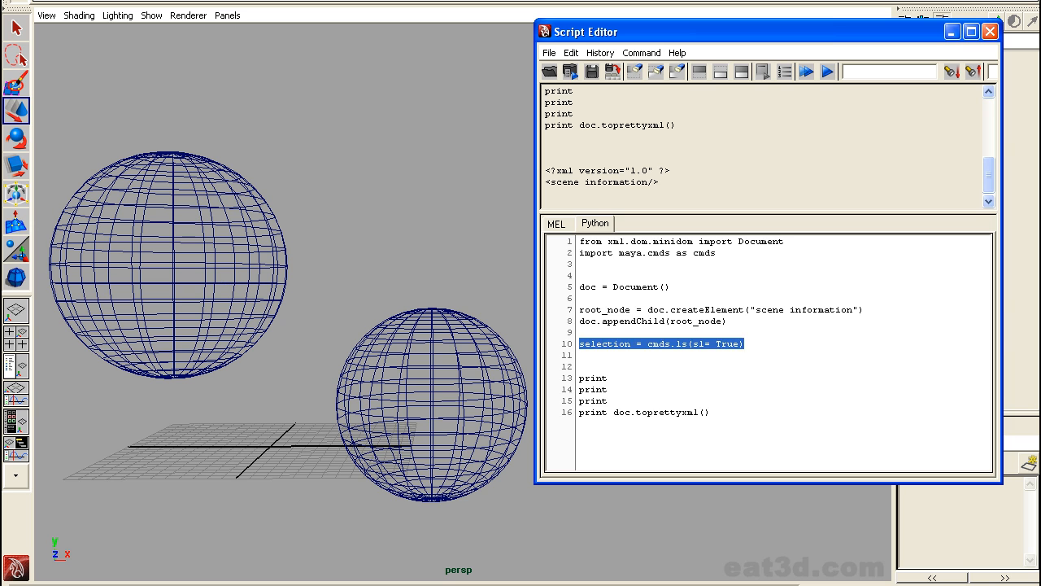
pyautogui.press('ctrl+a')
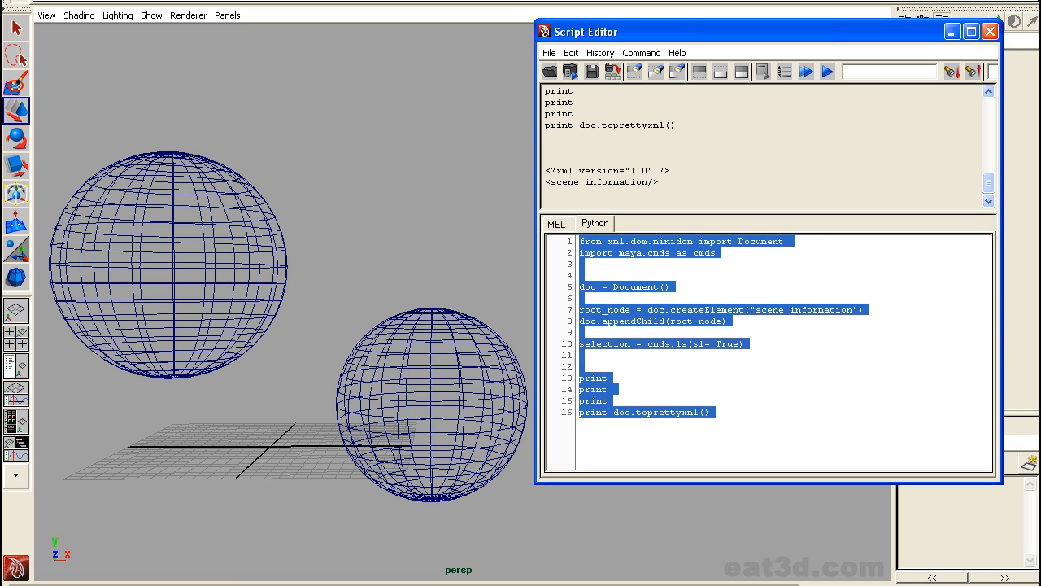
# Add a print selection line below the selection variable
pyautogui.click(801, 342)
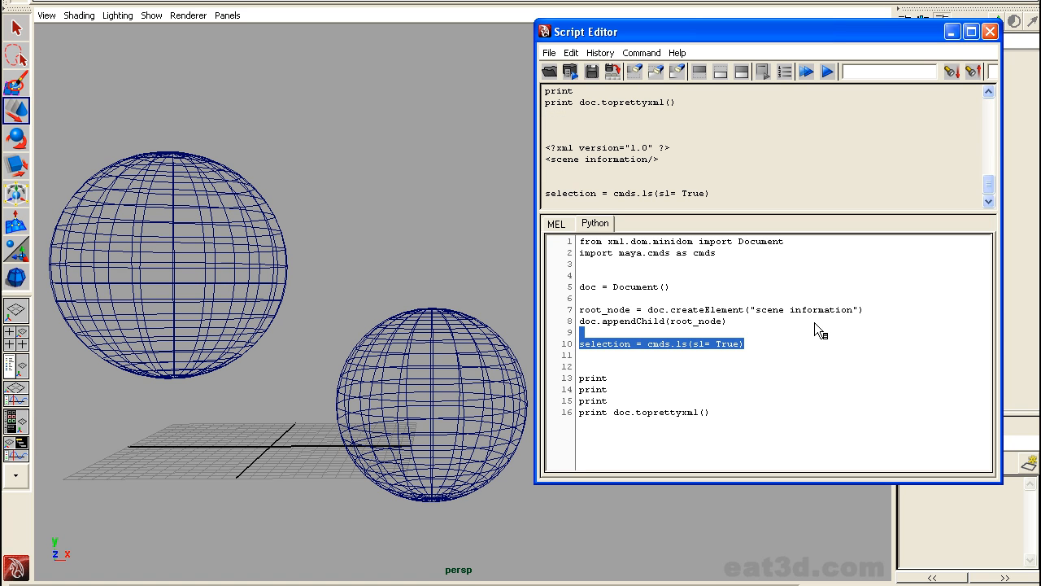
pyautogui.write('o')
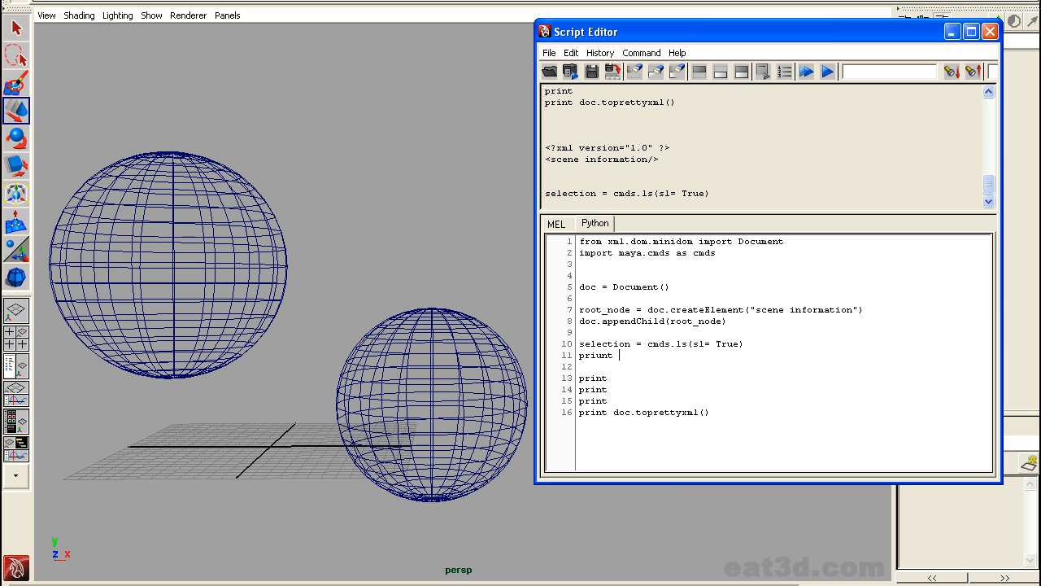
pyautogui.write('selection')
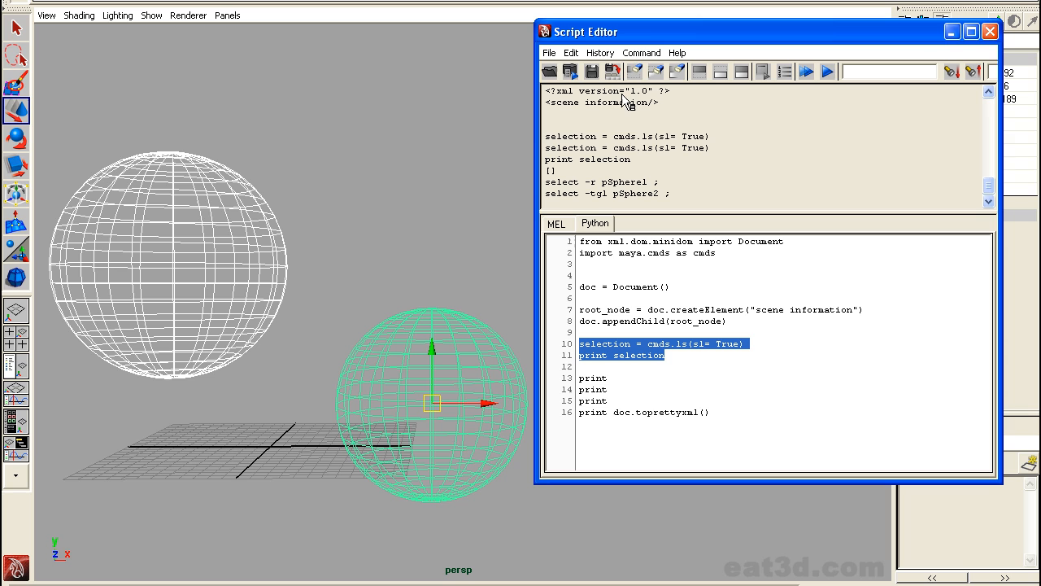
pyautogui.moveTo(650, 38)
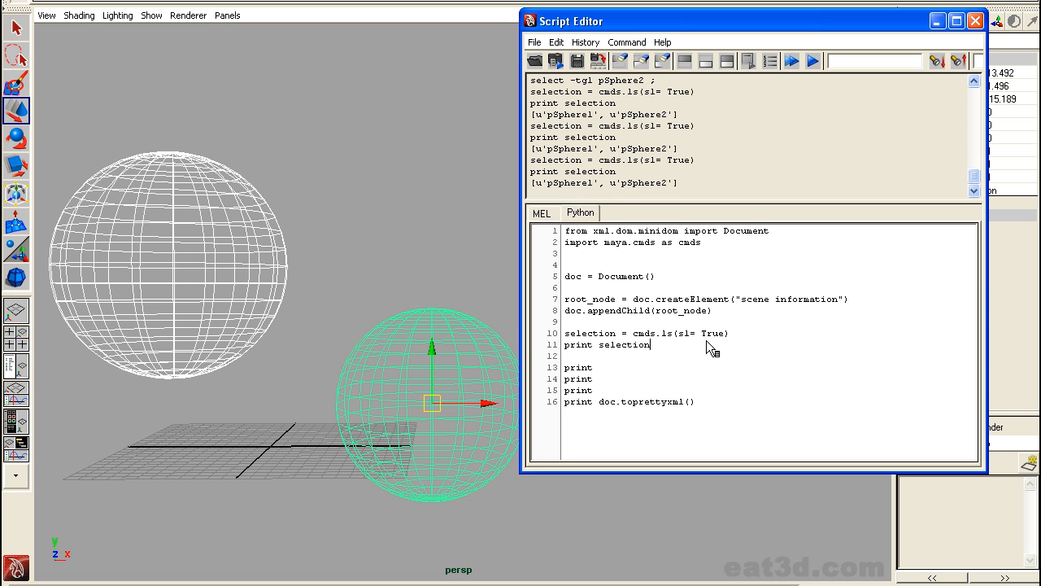
pyautogui.moveTo(895, 373)
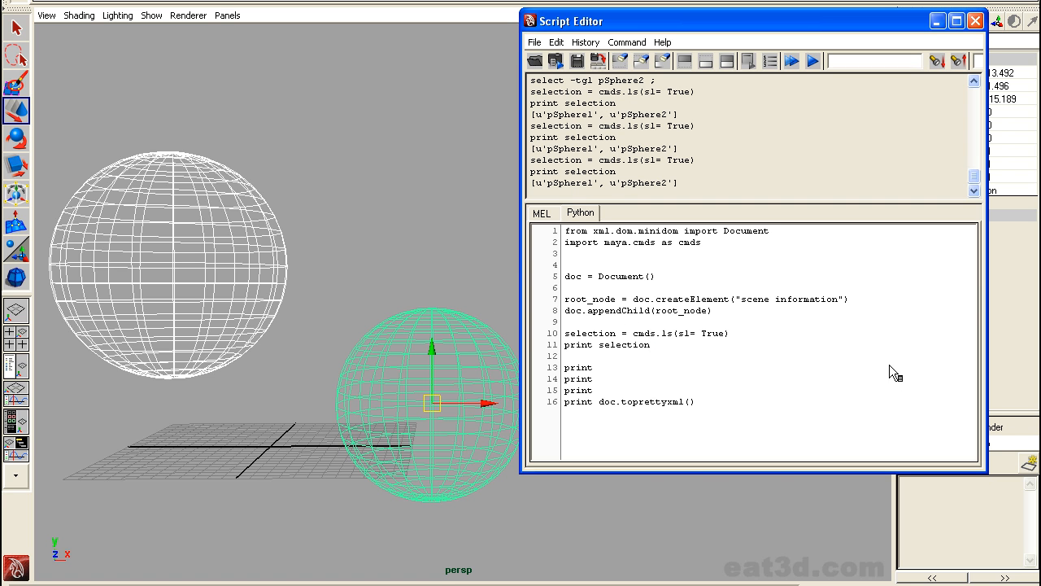
pyautogui.moveTo(952, 365)
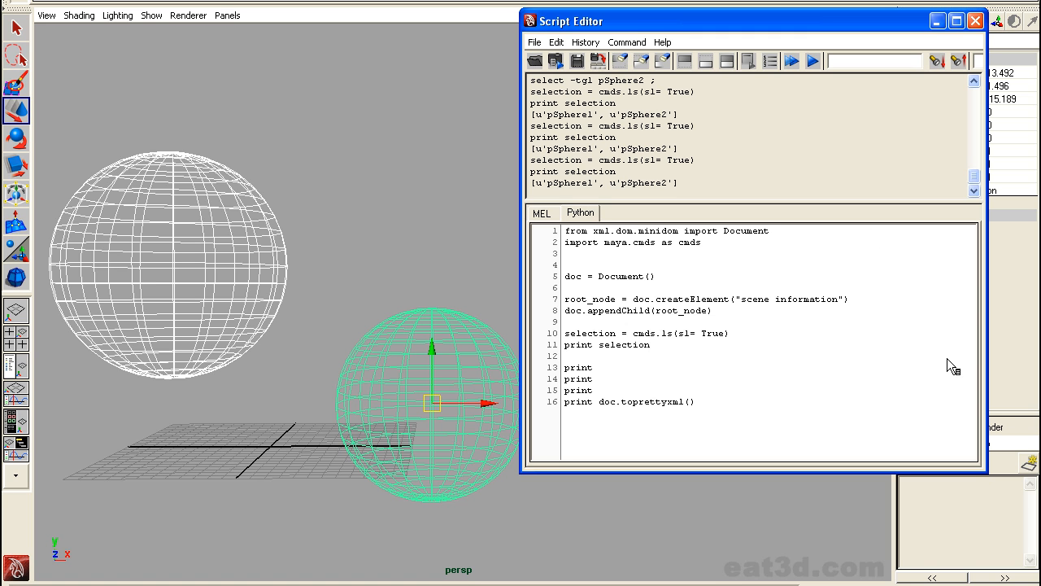
pyautogui.moveTo(334, 389)
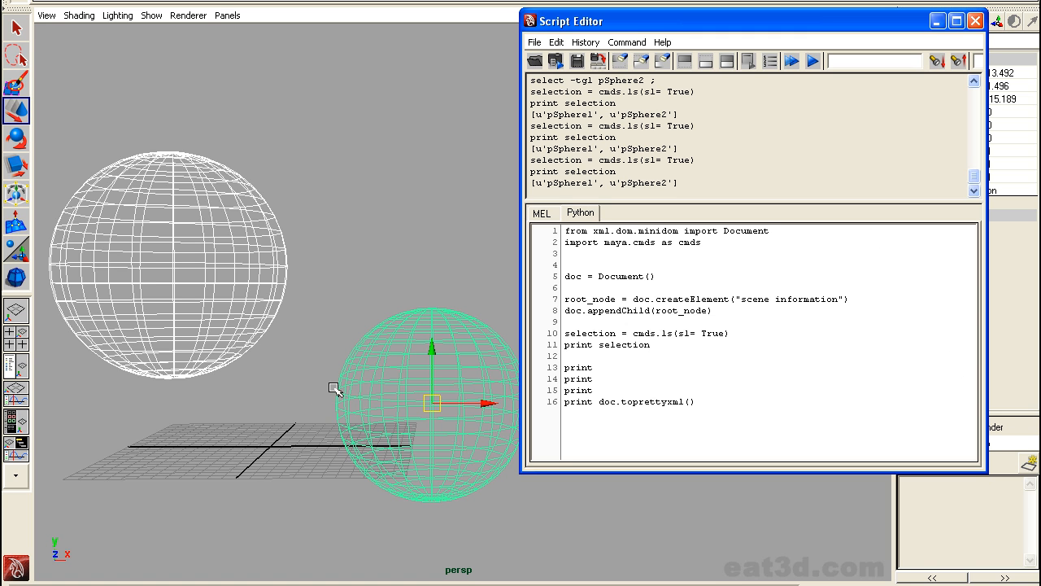
pyautogui.moveTo(440, 377)
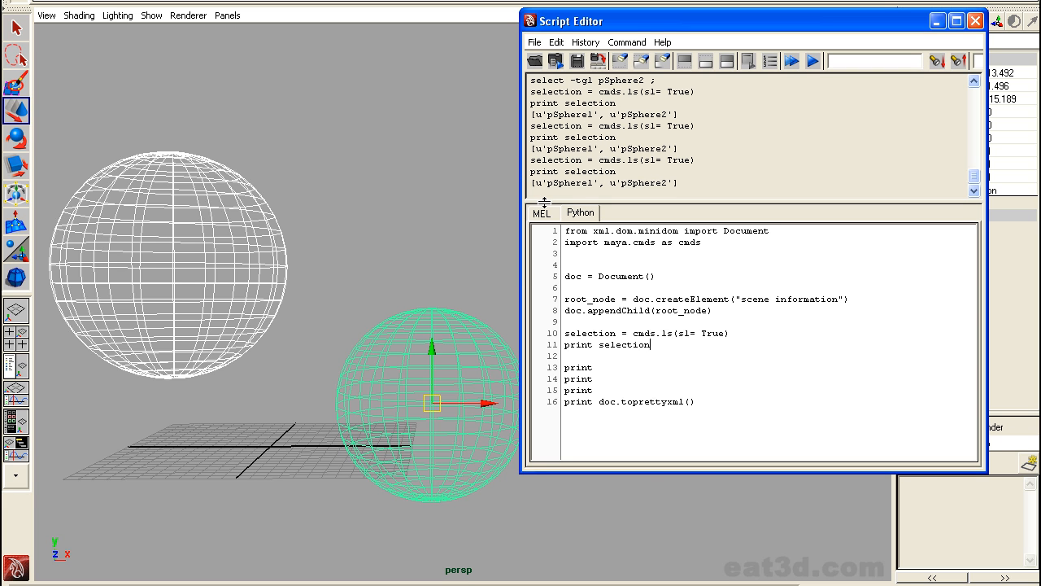
pyautogui.moveTo(691, 380)
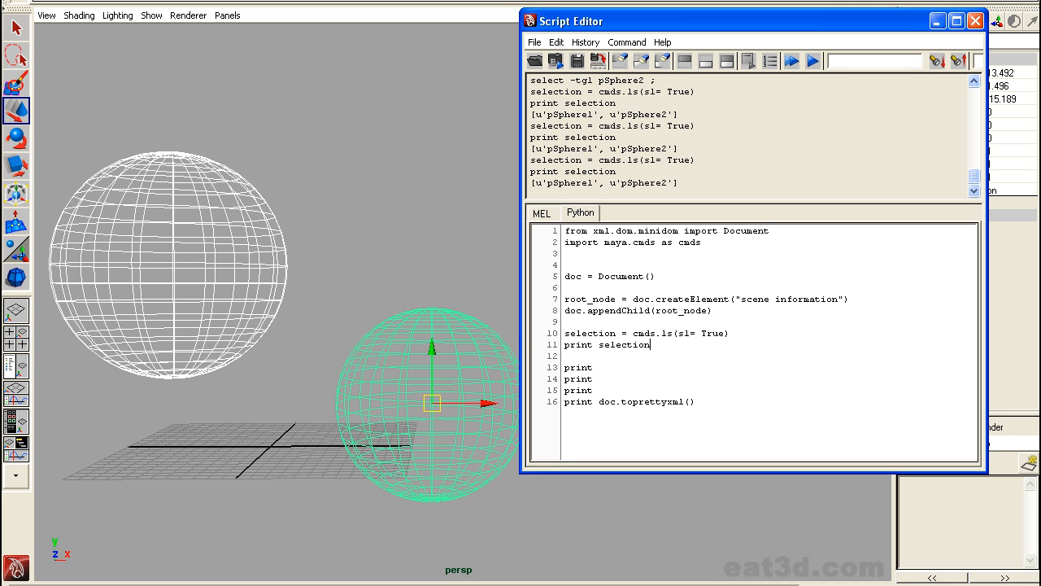
pyautogui.moveTo(688, 354)
pyautogui.write('f')
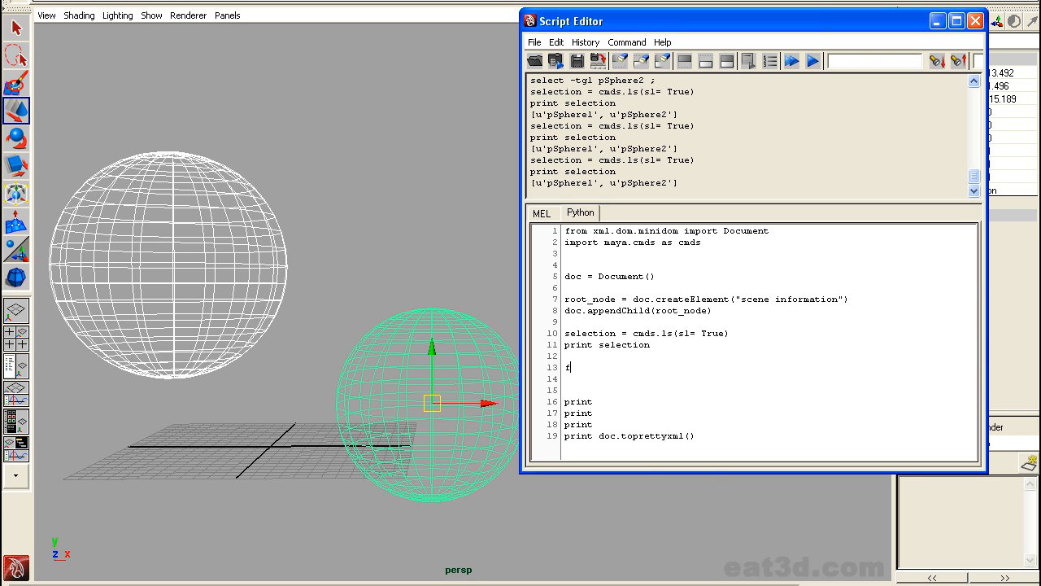
# Loop over the selection, printing each object and creating object_node via createElement(str(object))
pyautogui.write('or object in selection:')
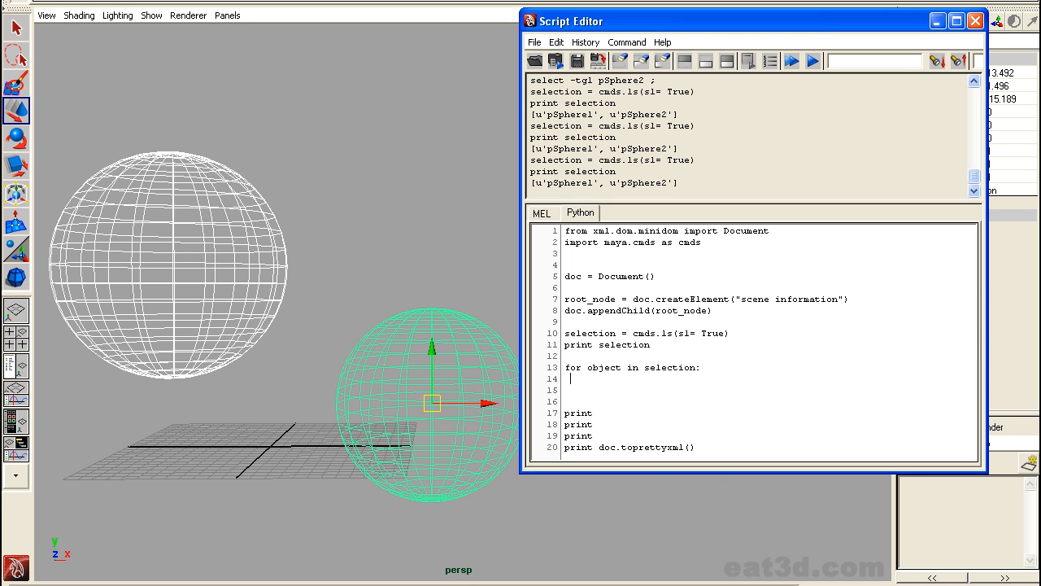
pyautogui.write('print object')
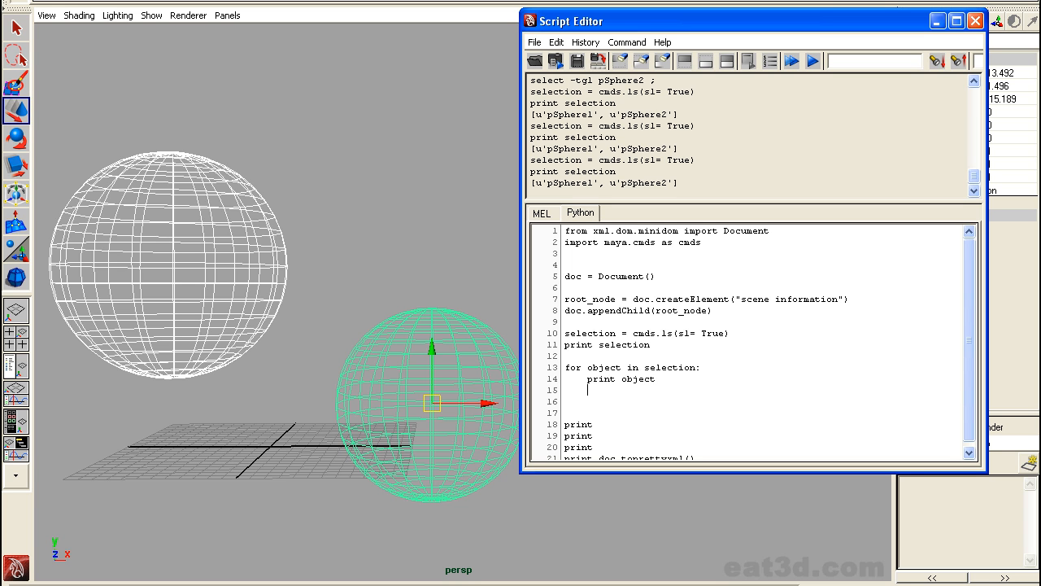
pyautogui.write('object_')
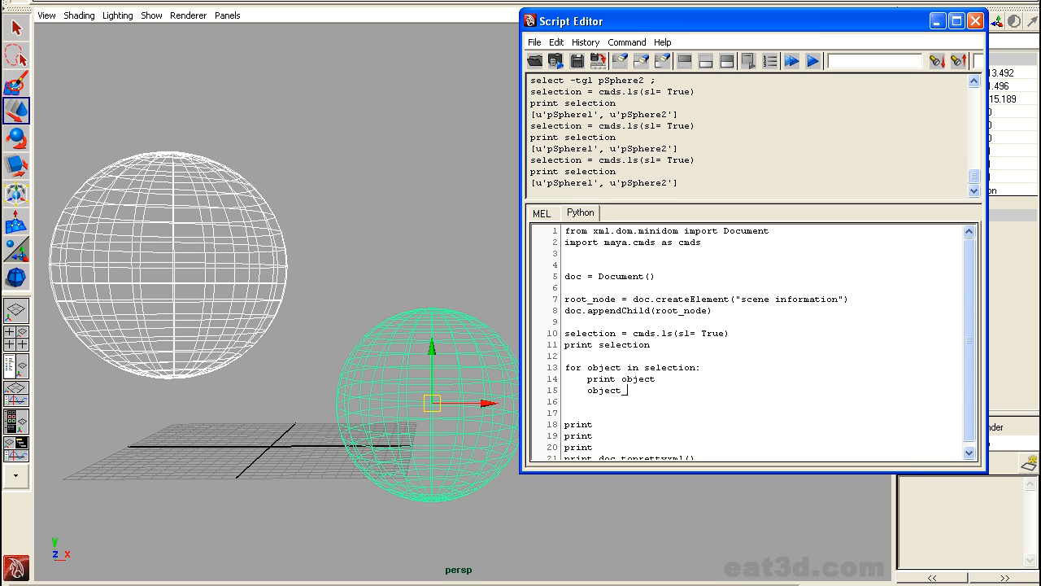
pyautogui.write('node = doc.creat')
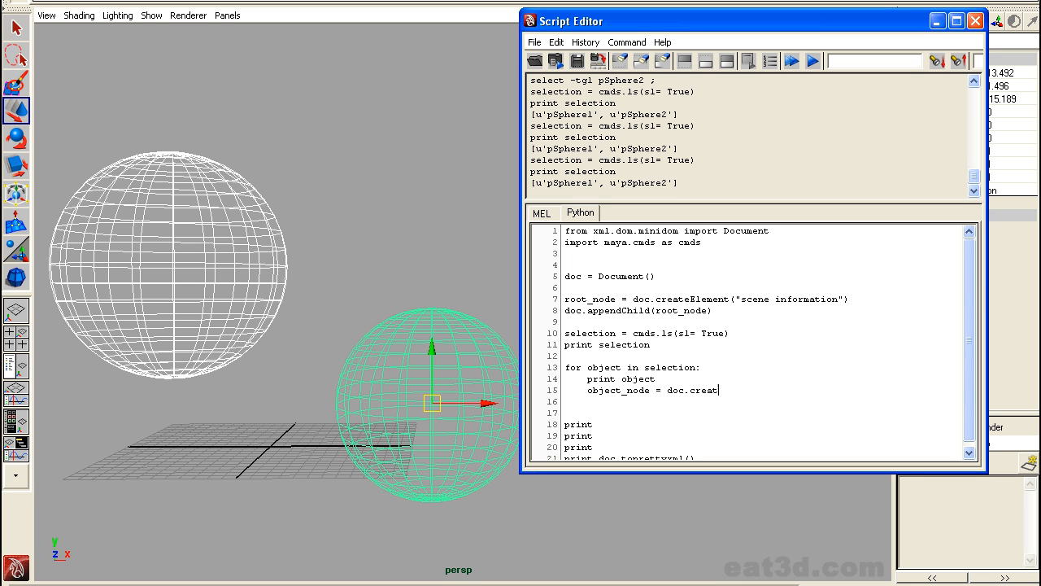
pyautogui.write('eElement')
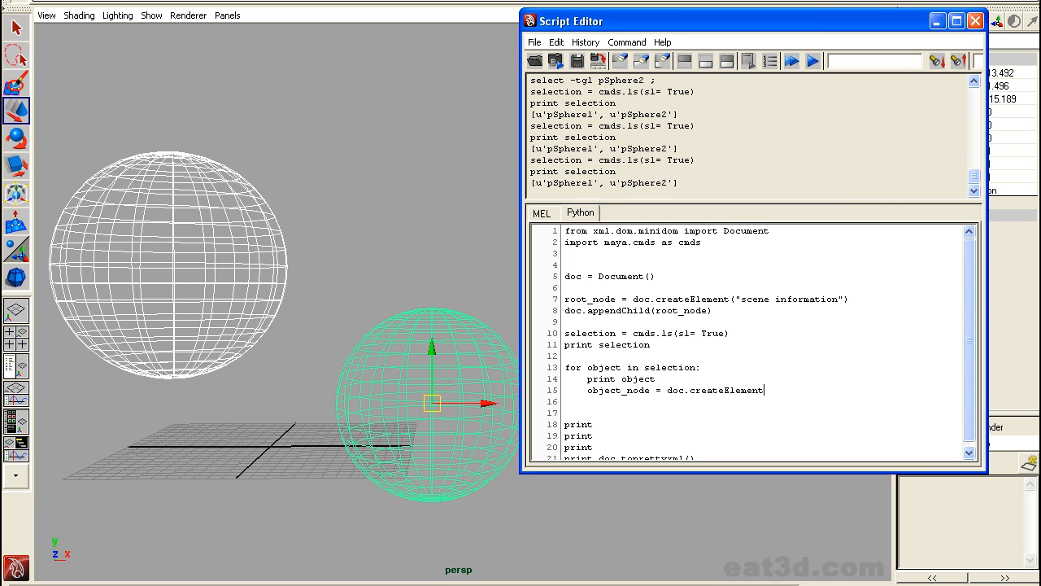
pyautogui.write('(str(o')
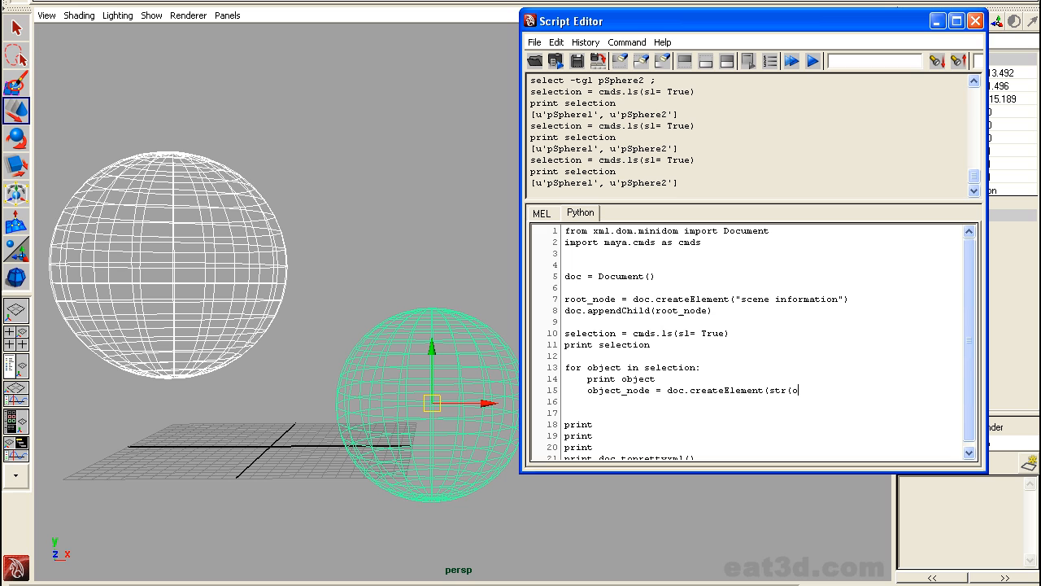
pyautogui.write('bject))')
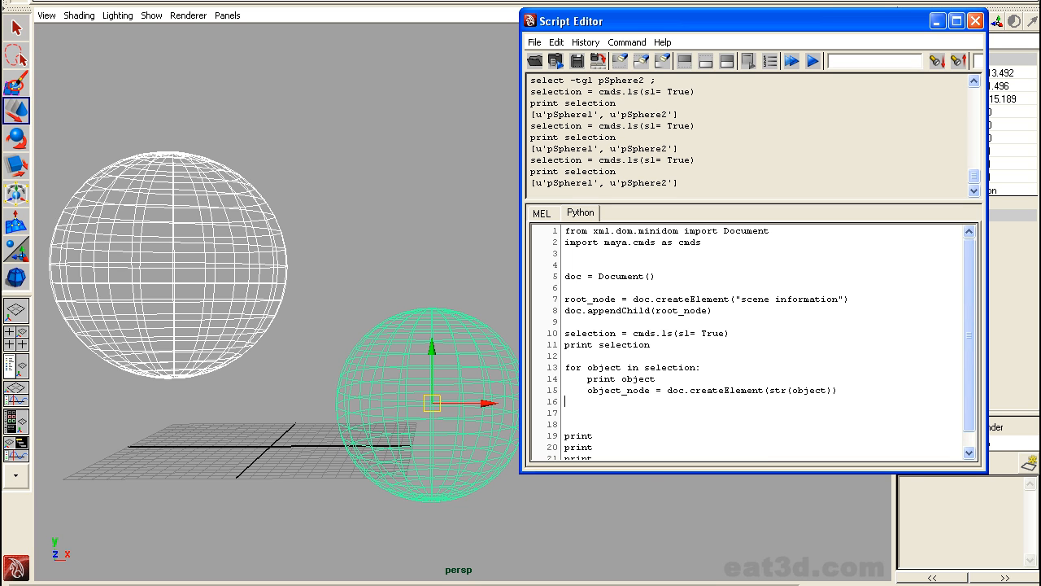
# Append object_node to root_node and run the script
pyautogui.write('root_')
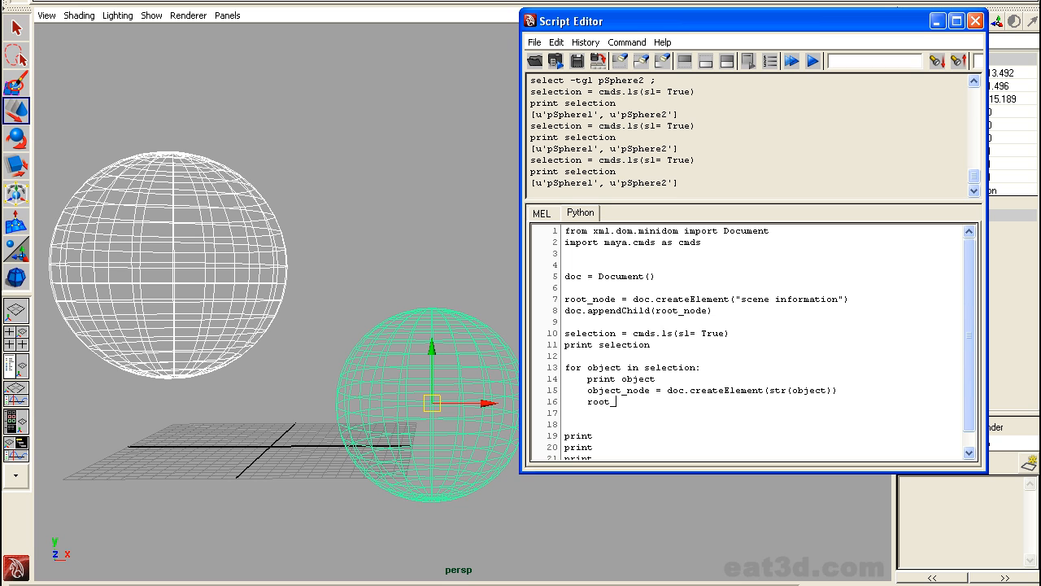
pyautogui.write('node.append')
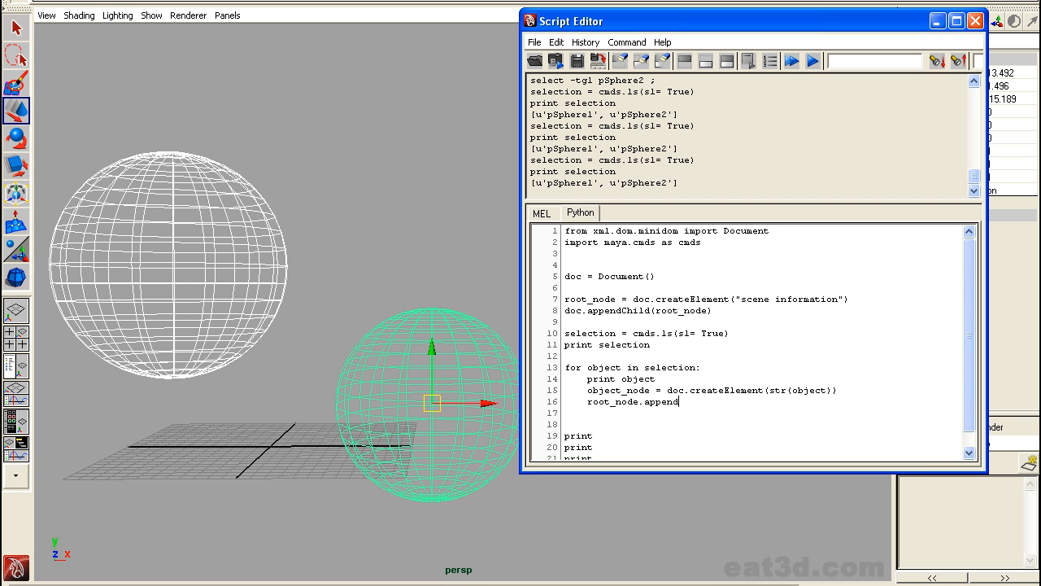
pyautogui.write('Child(object_node')
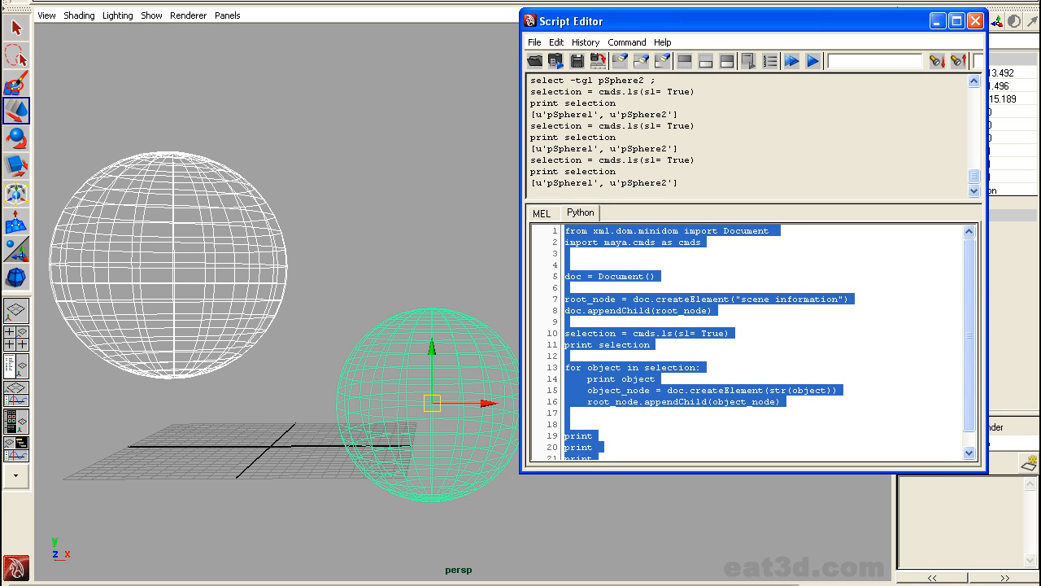
pyautogui.click(791, 61)
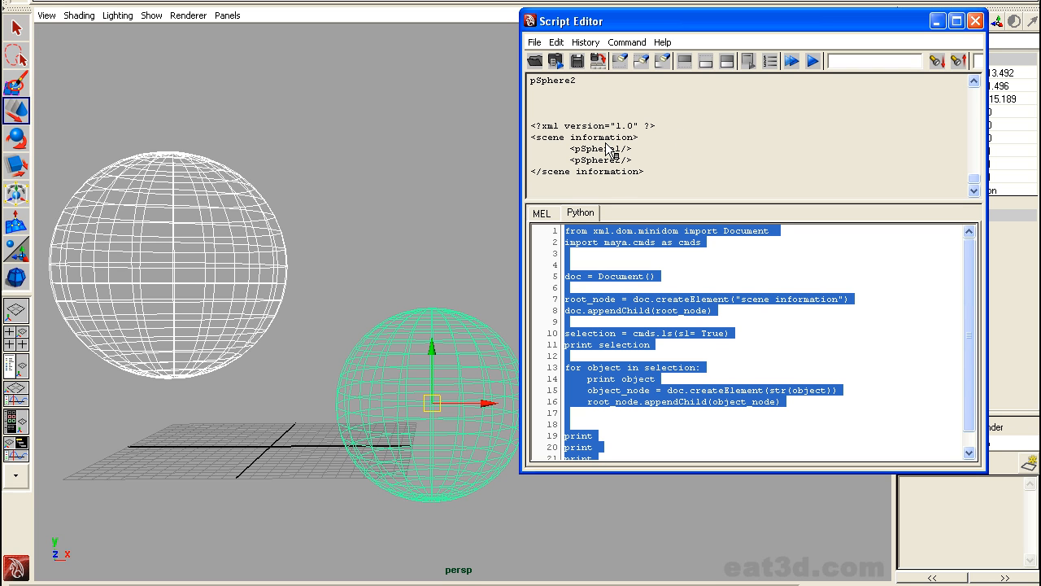
pyautogui.moveTo(639, 156)
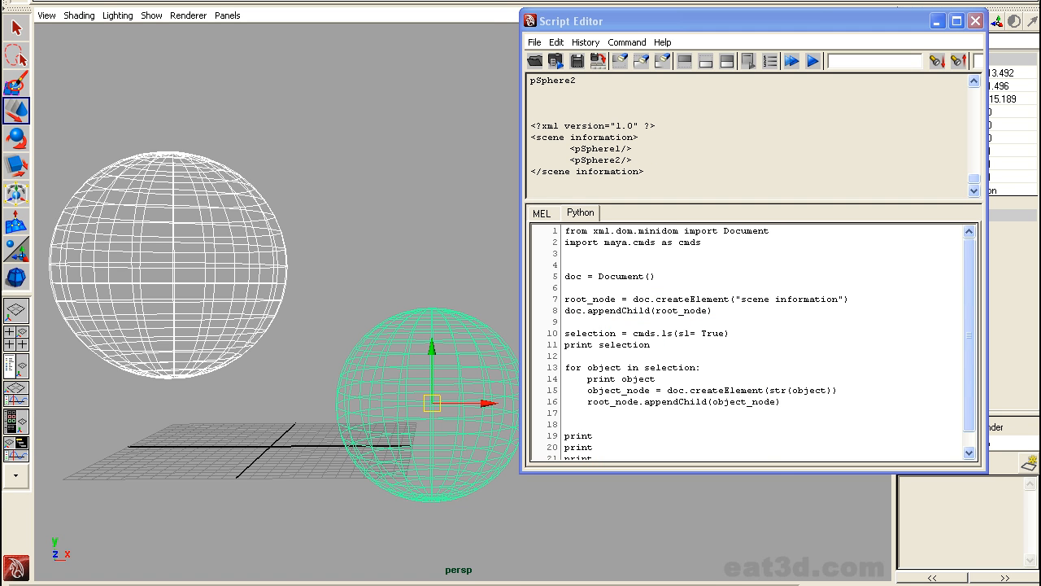
pyautogui.moveTo(635, 169)
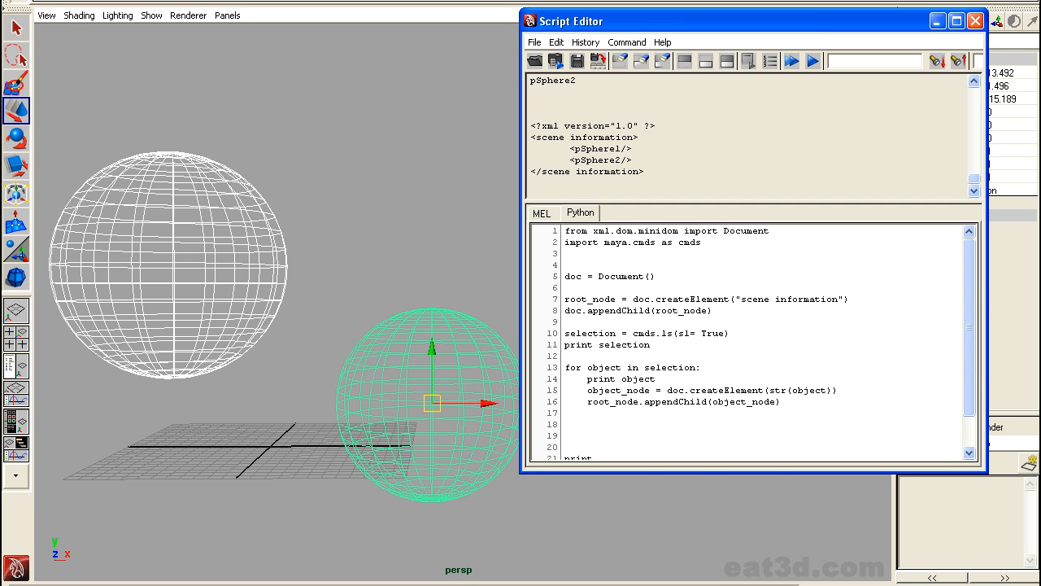
# Start typing an object_translation line inside the loop
pyautogui.write('object_translatio')
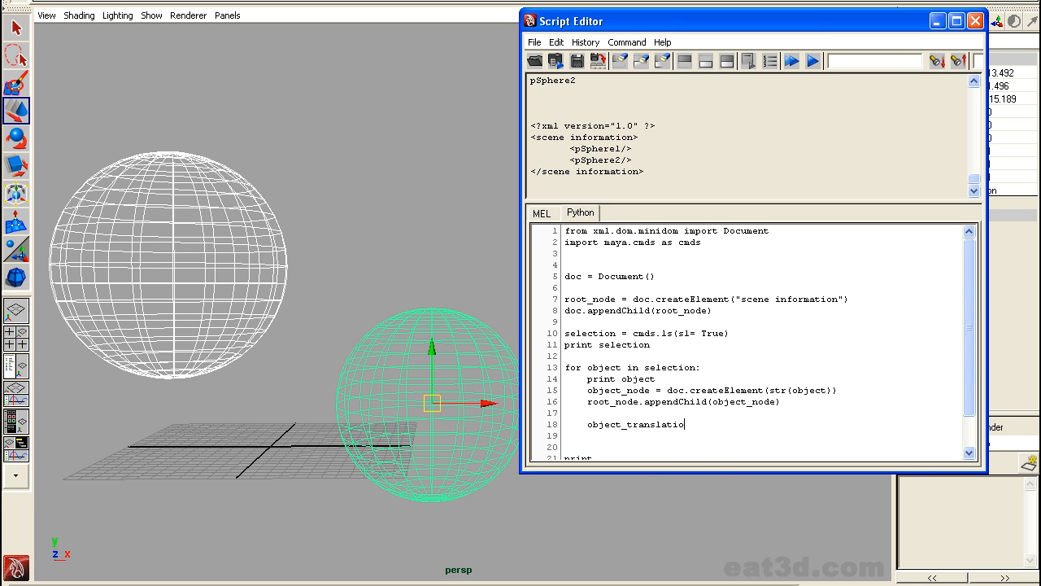
# Set object_translation to cmds.getAttr(object + ".translate")
pyautogui.write('n = cmds.ge')
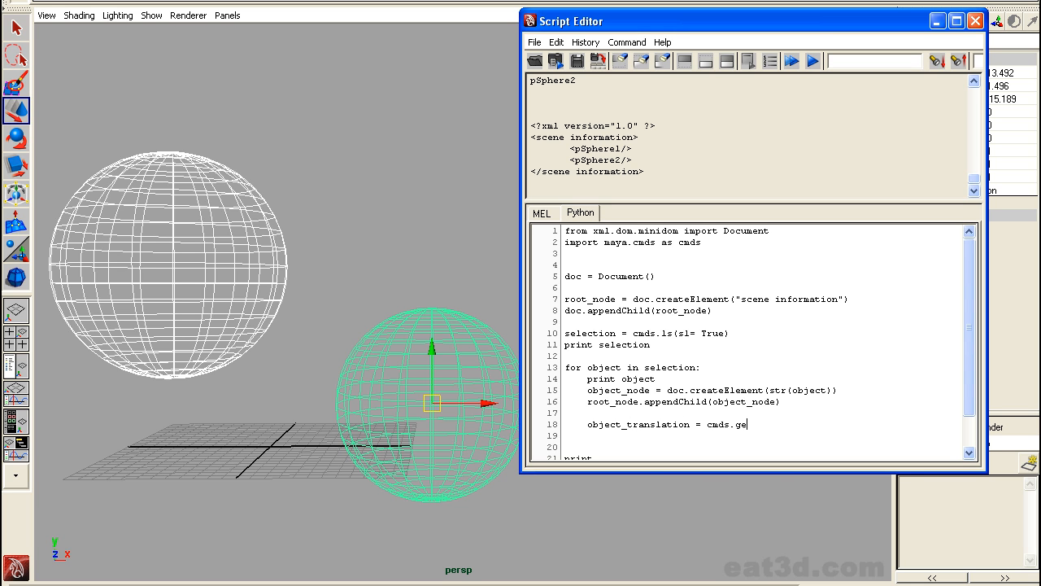
pyautogui.write('tAttr')
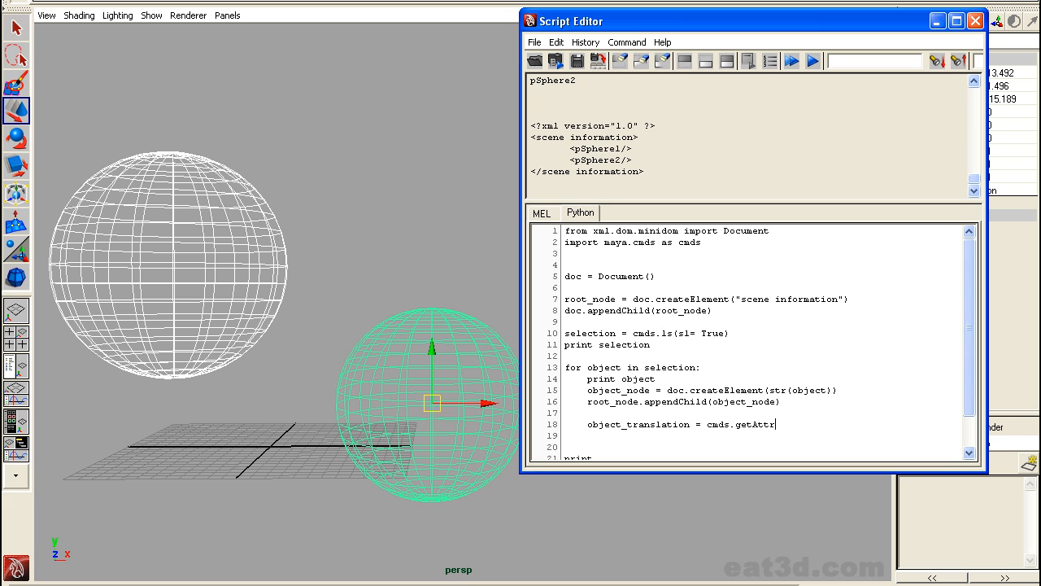
pyautogui.write('(object')
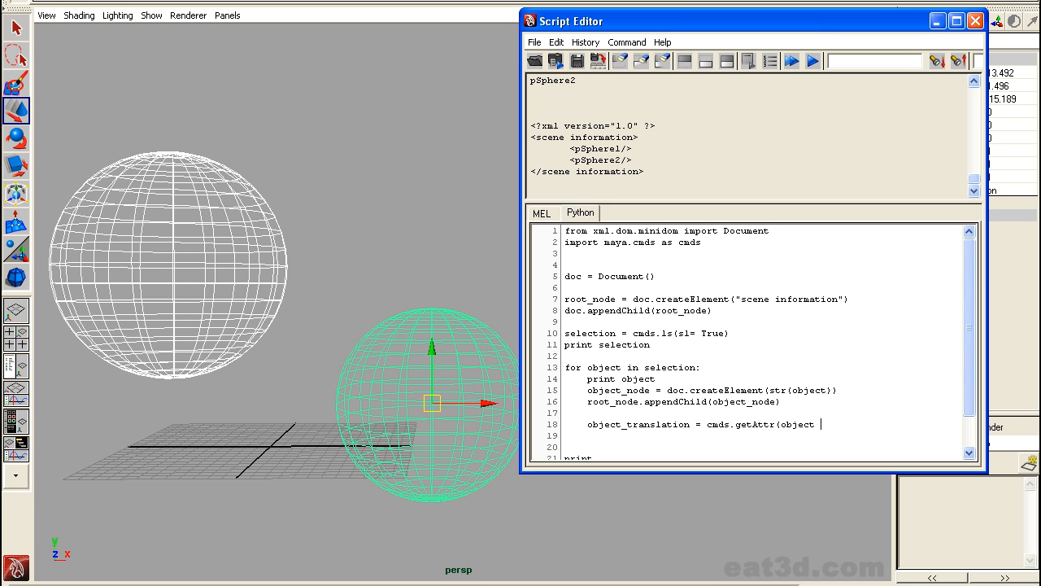
pyautogui.write('+ ".translate"')
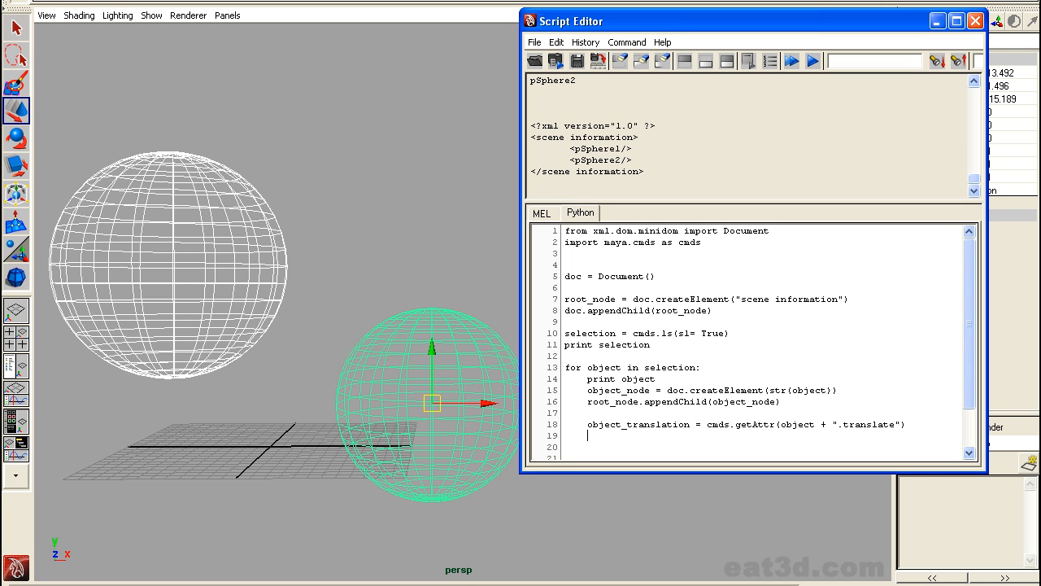
# Add object_node.setAttribute("translateX", str(object_translation[0][0]))
pyautogui.write('object')
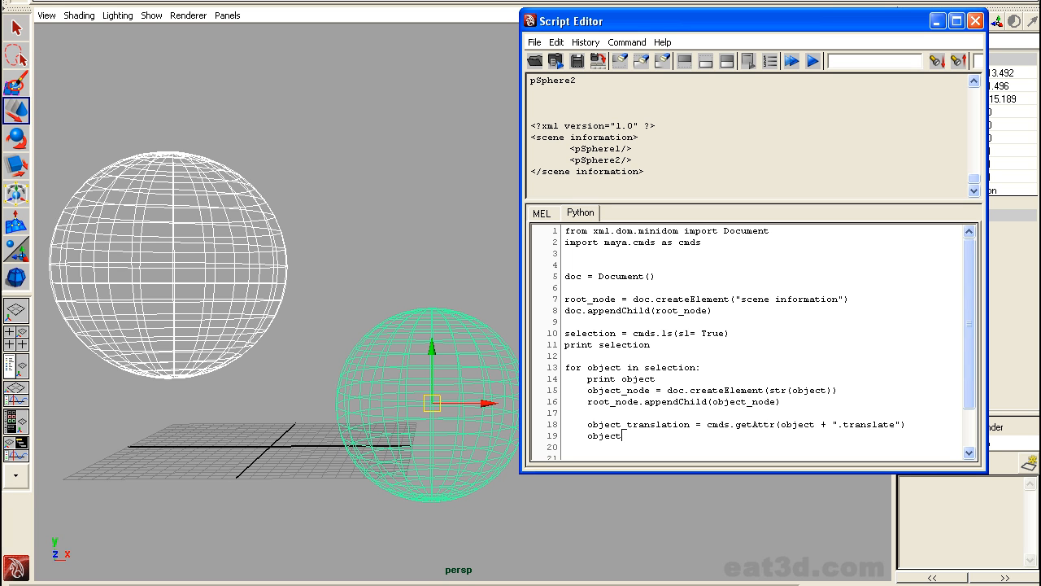
pyautogui.write('_node')
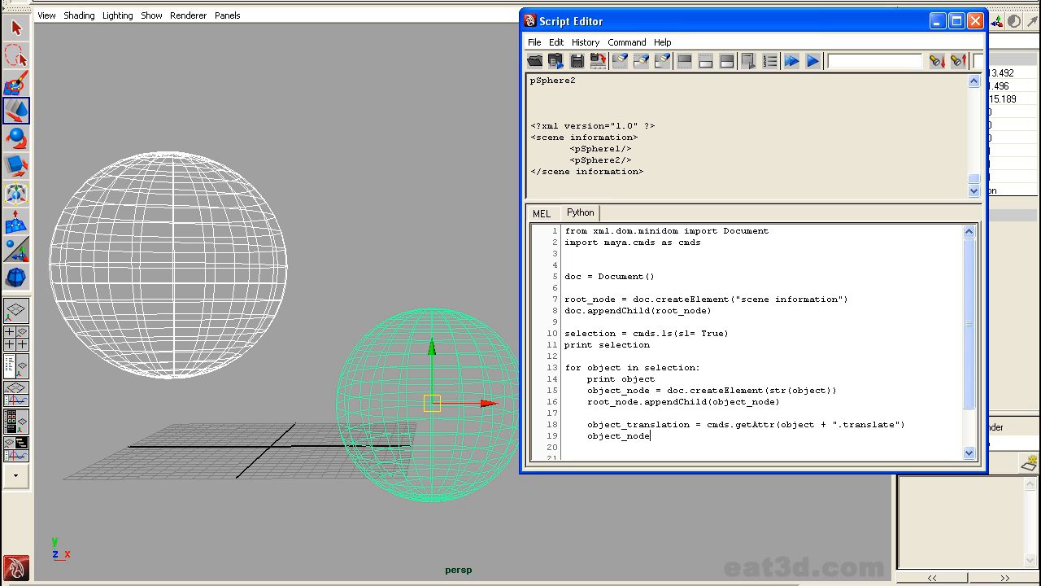
pyautogui.write('.setAttribute("translateX", s')
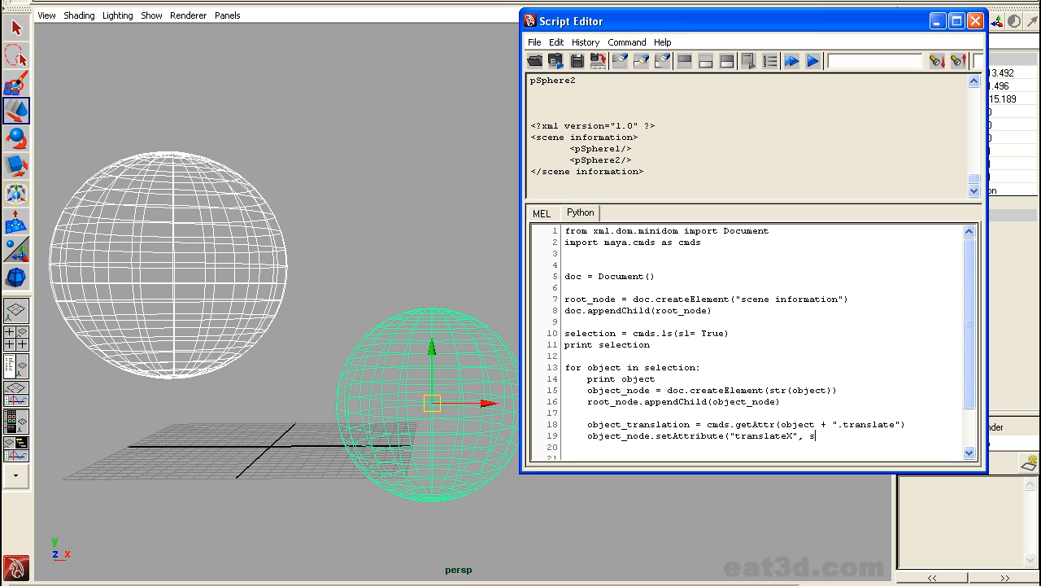
pyautogui.write('tr(')
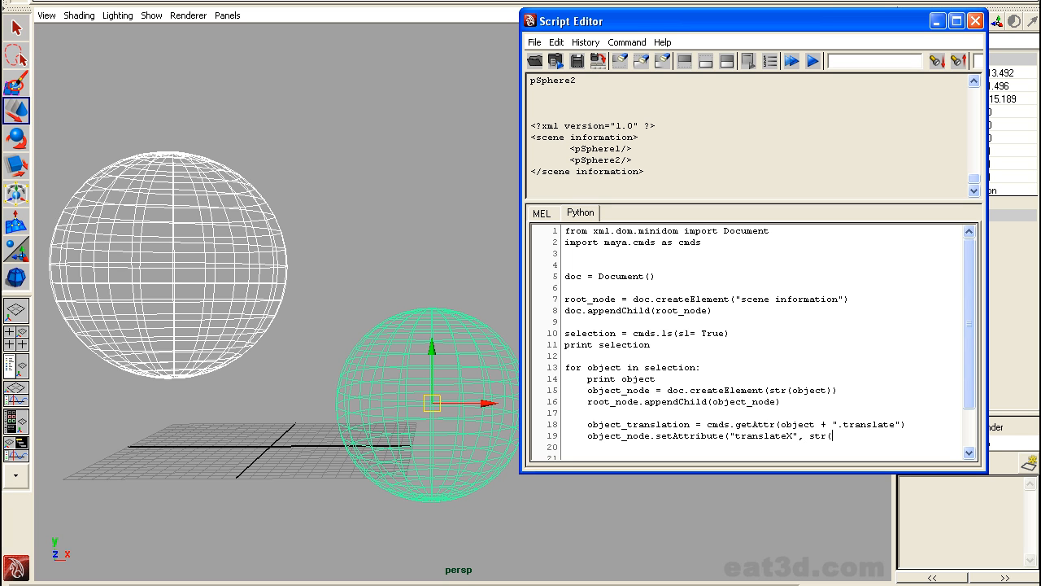
pyautogui.write('object_translation[')
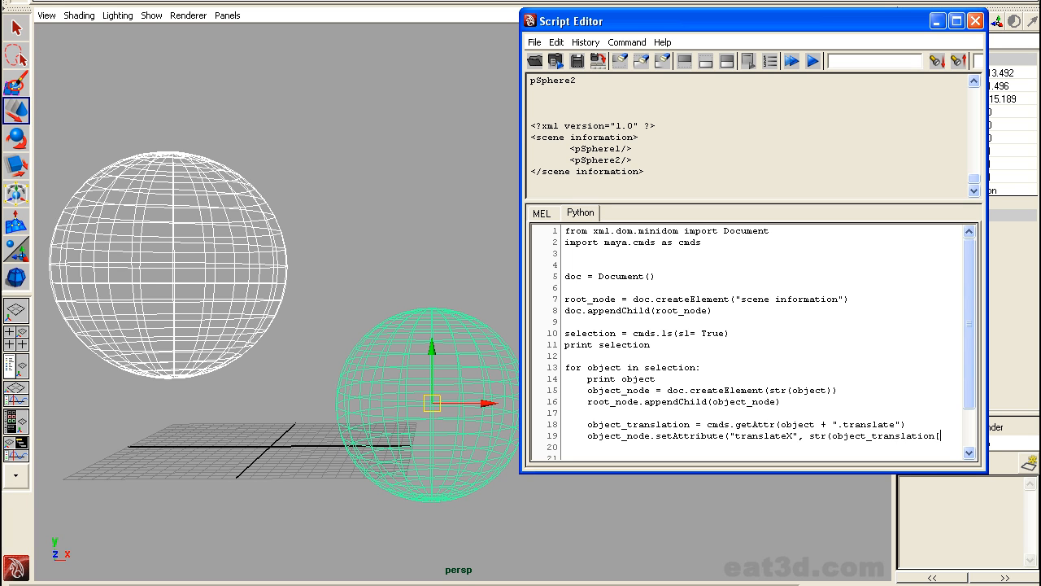
pyautogui.write('0')
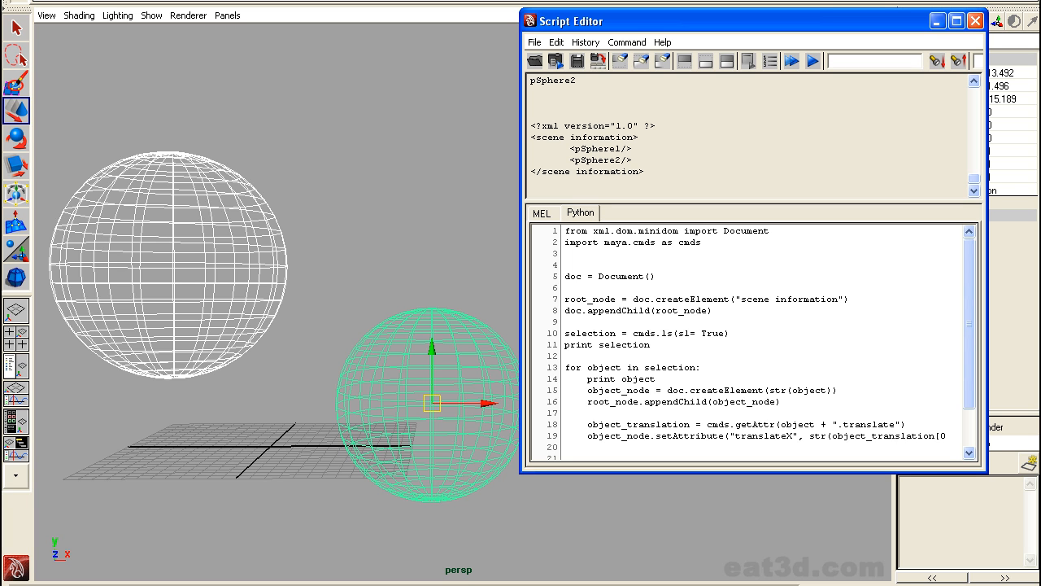
pyautogui.write('[0')
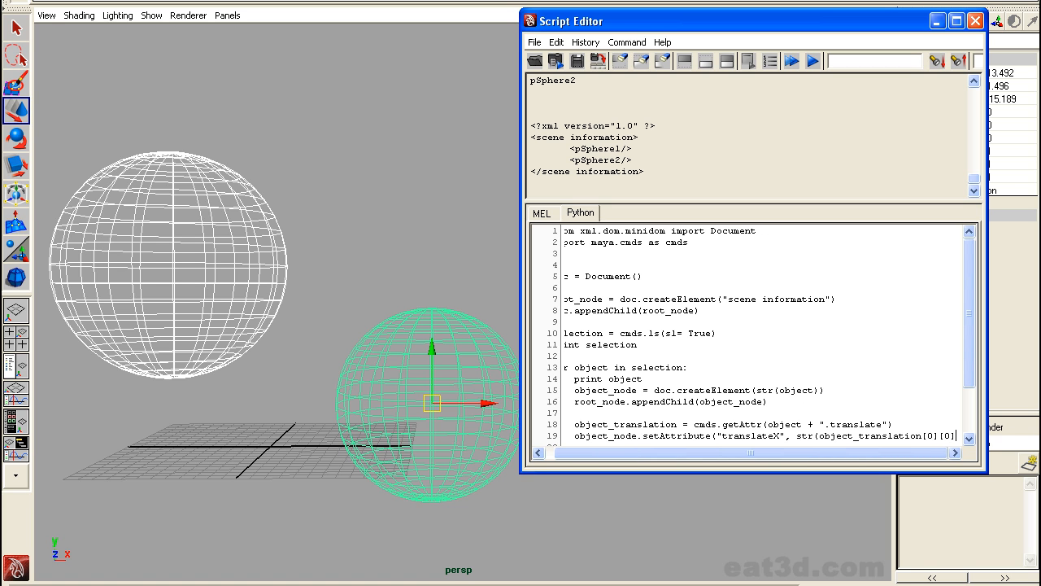
# Run the script, then duplicate the translateX line as translateY [0][1] and translateZ [0][2]
pyautogui.click(811, 60)
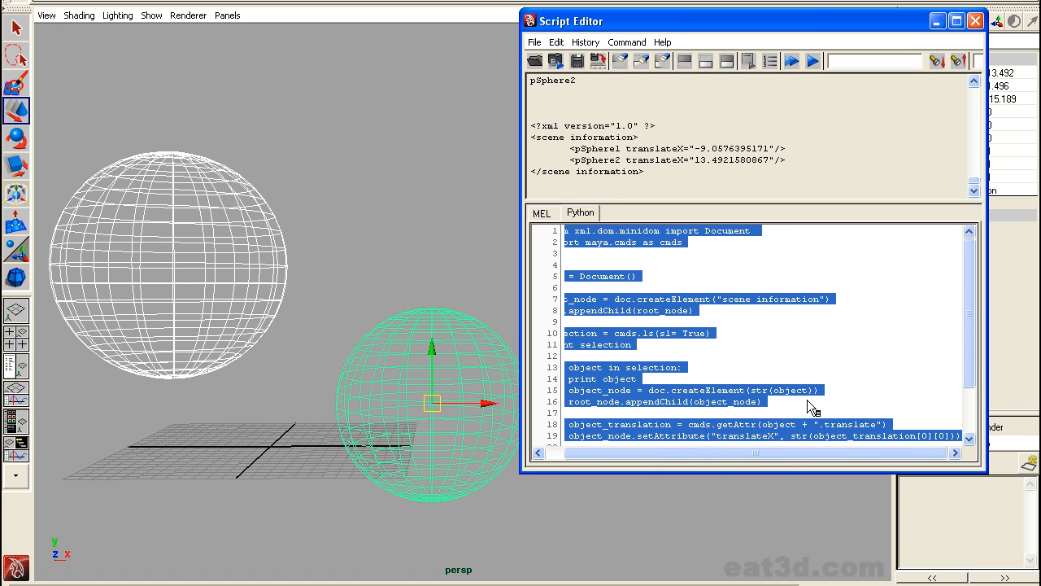
pyautogui.moveTo(826, 391)
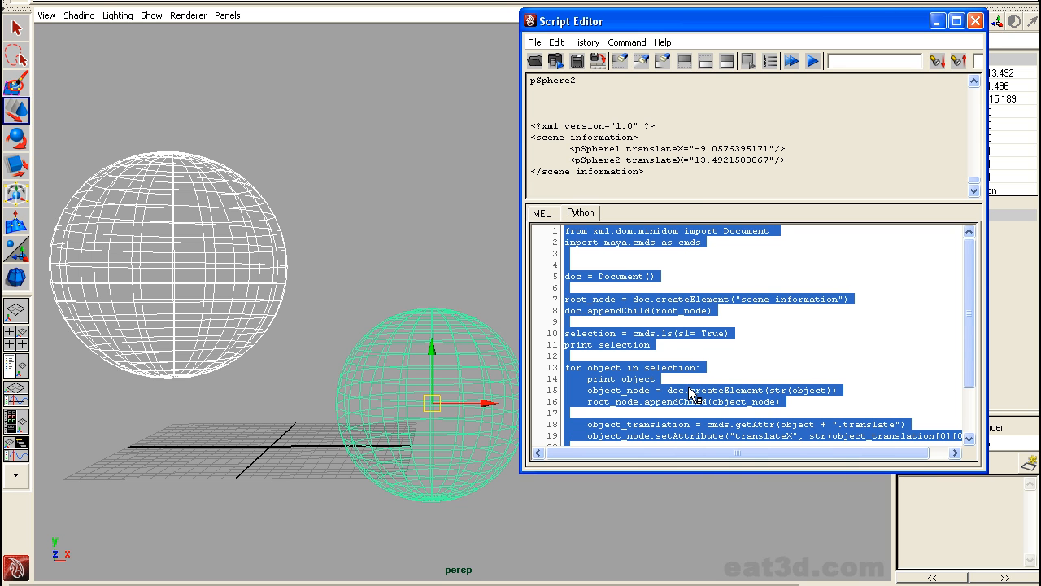
pyautogui.scroll(-3)
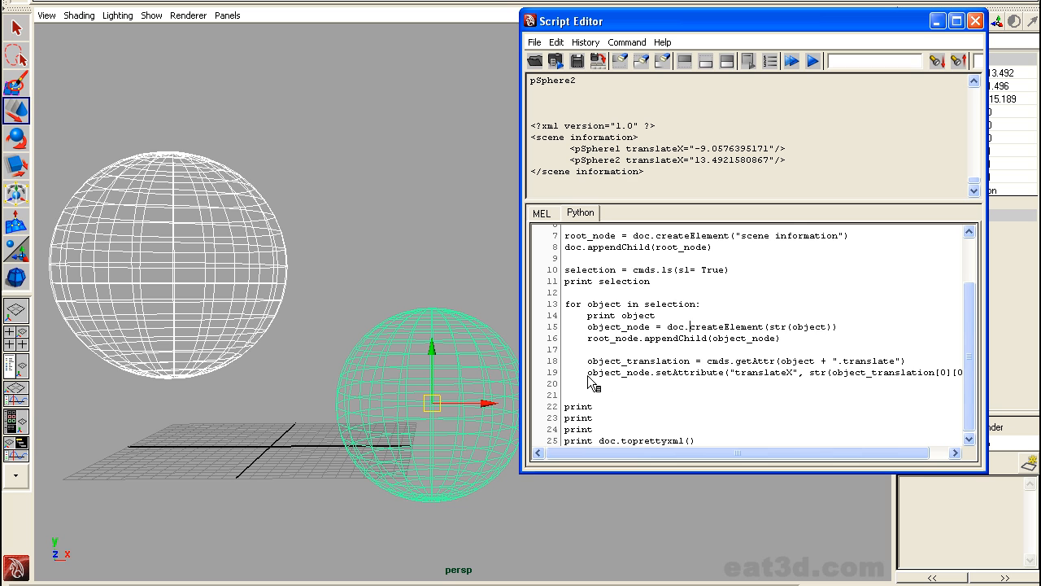
pyautogui.tripleClick(732, 378)
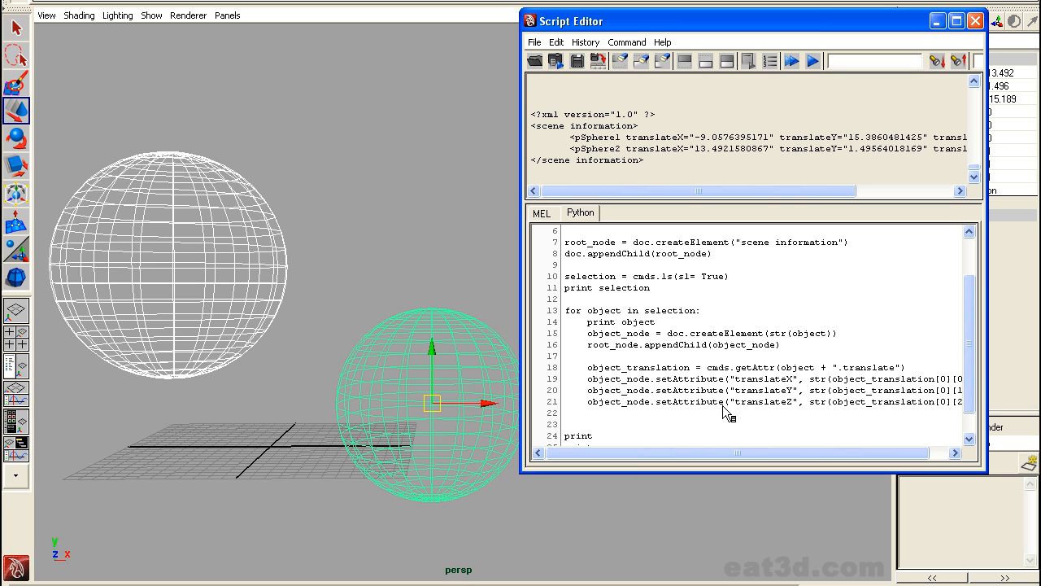
pyautogui.scroll(-3)
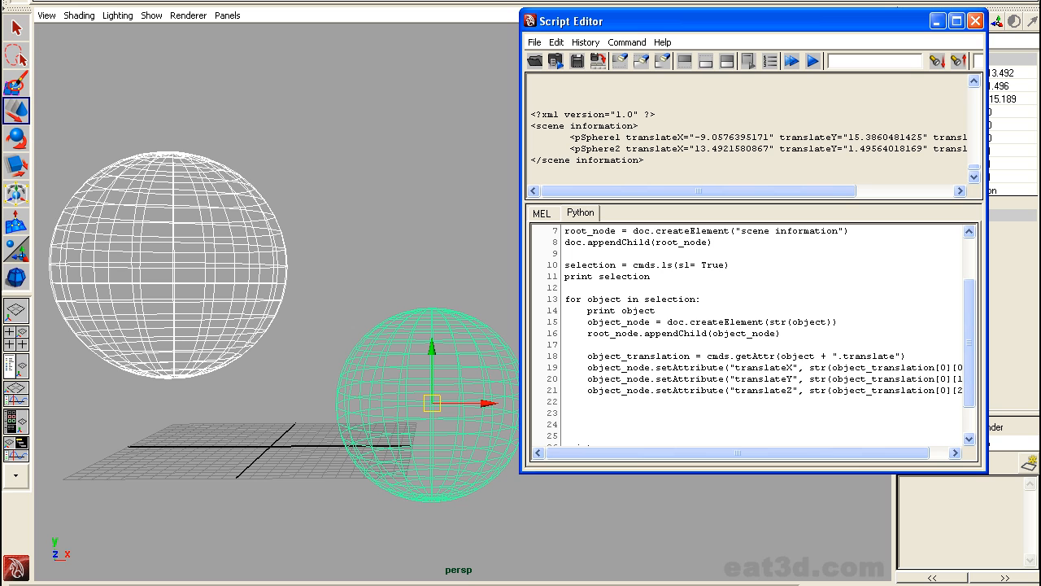
# Open "C:/Eat3d/test.xml" for writing as xml_file
pyautogui.write('xml)')
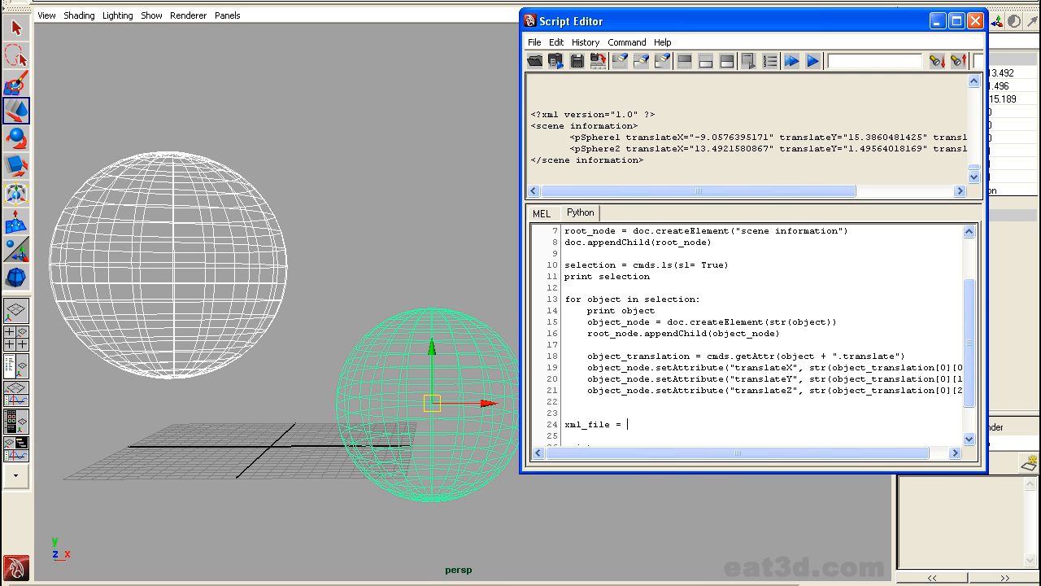
pyautogui.write('open(')
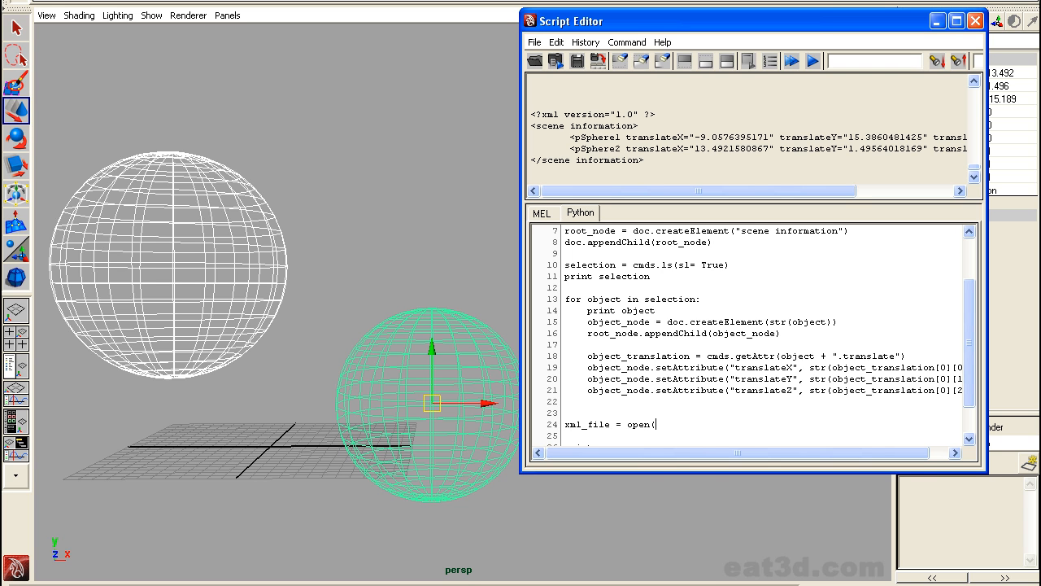
pyautogui.write('"")')
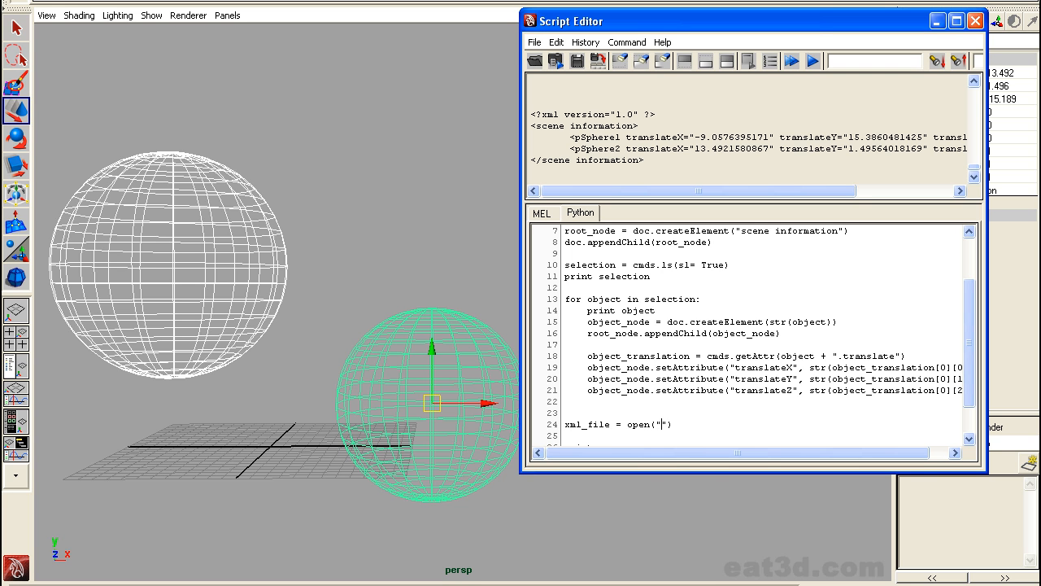
pyautogui.write('C:/')
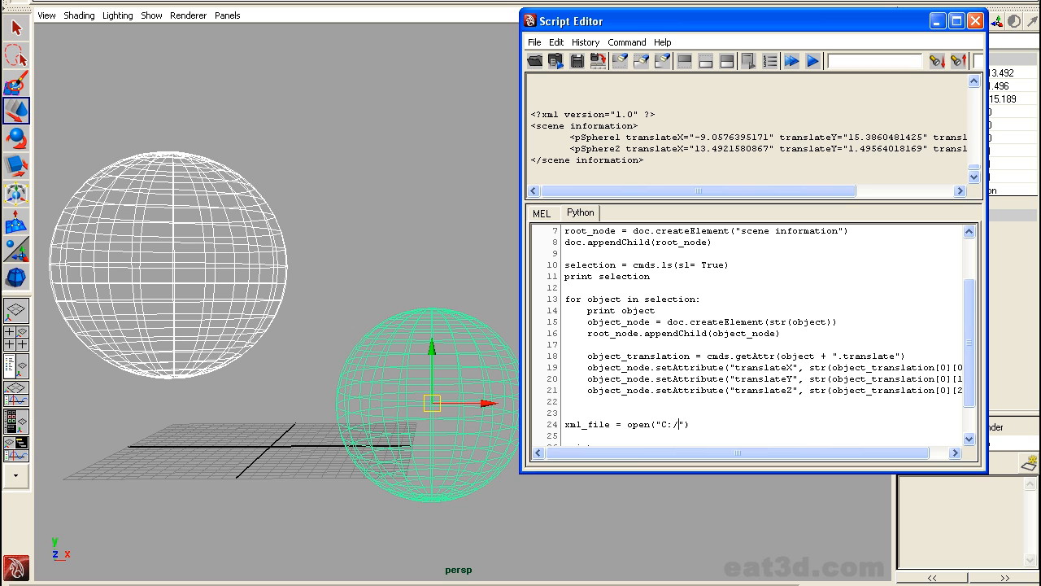
pyautogui.write('Eat3d')
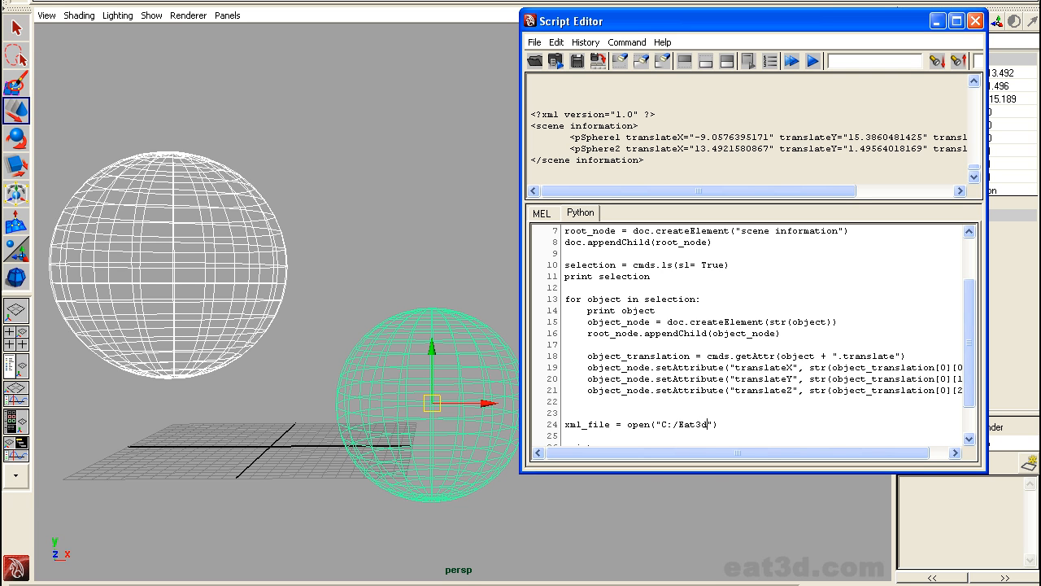
pyautogui.write('/test')
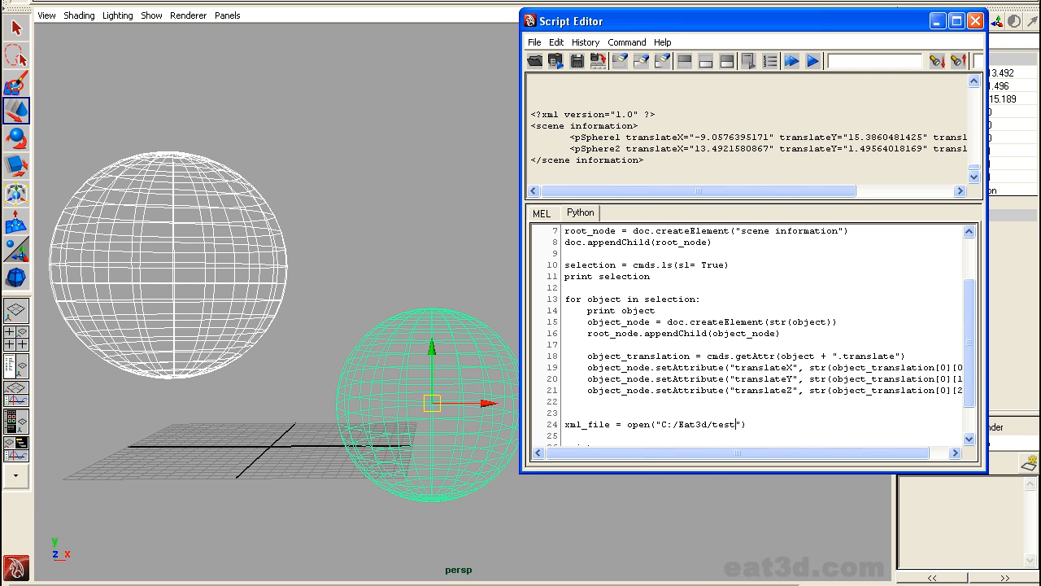
pyautogui.write('.xml')
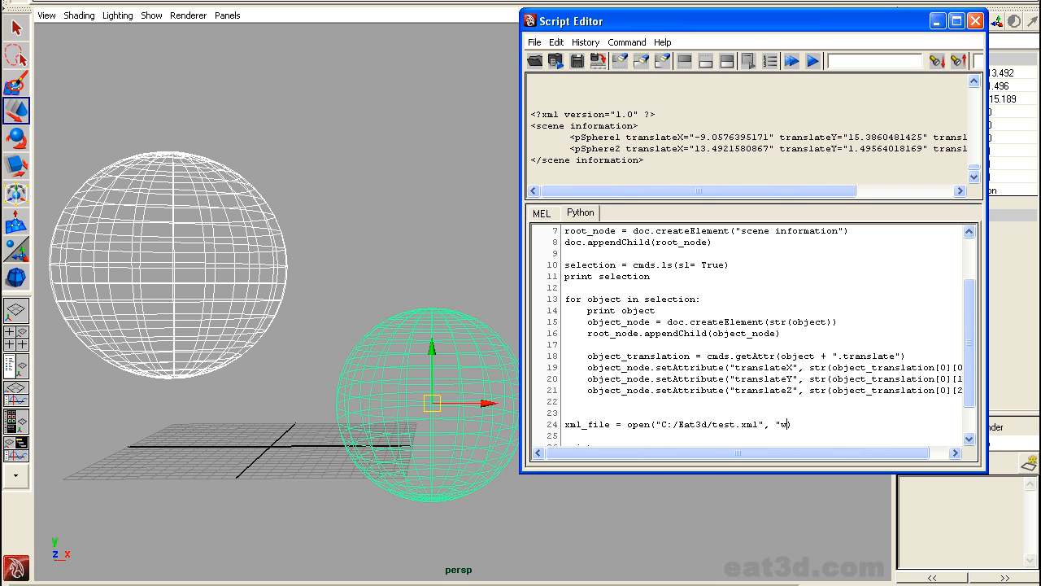
pyautogui.write('")')
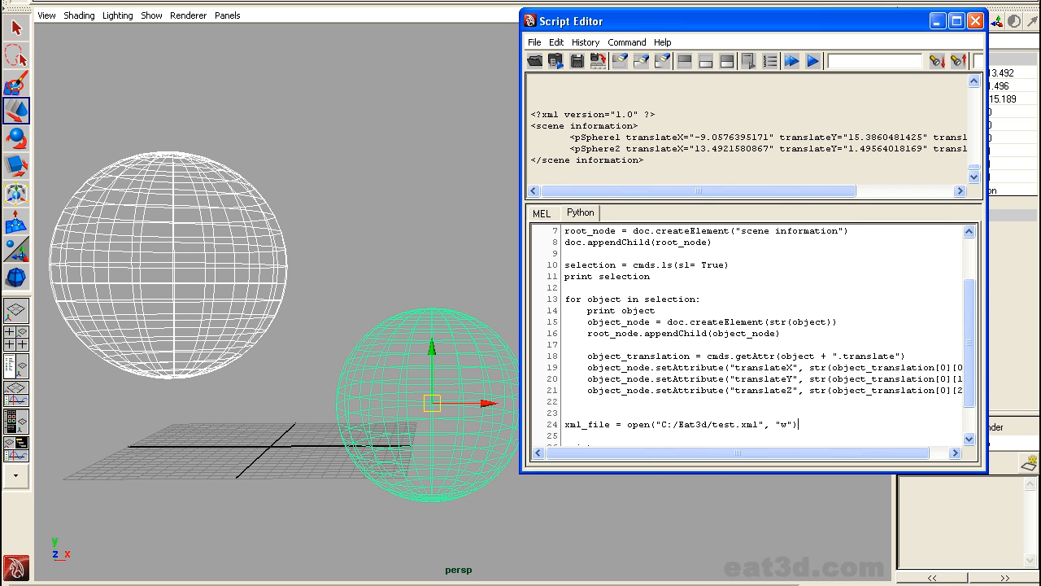
# Write doc.toprettyxml() to xml_file and close the file
pyautogui.write('xml_file.wr')
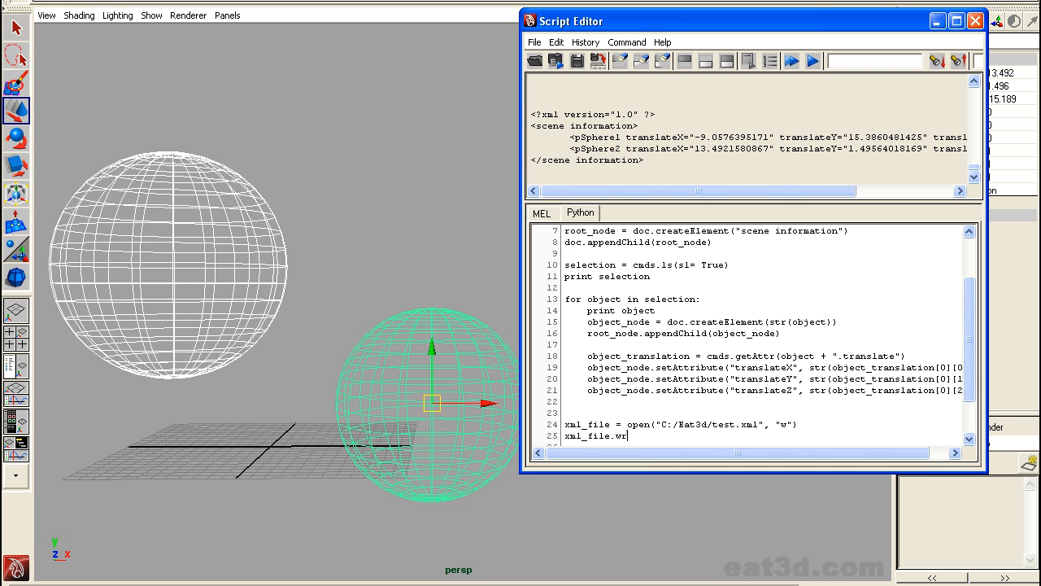
pyautogui.write('ite(')
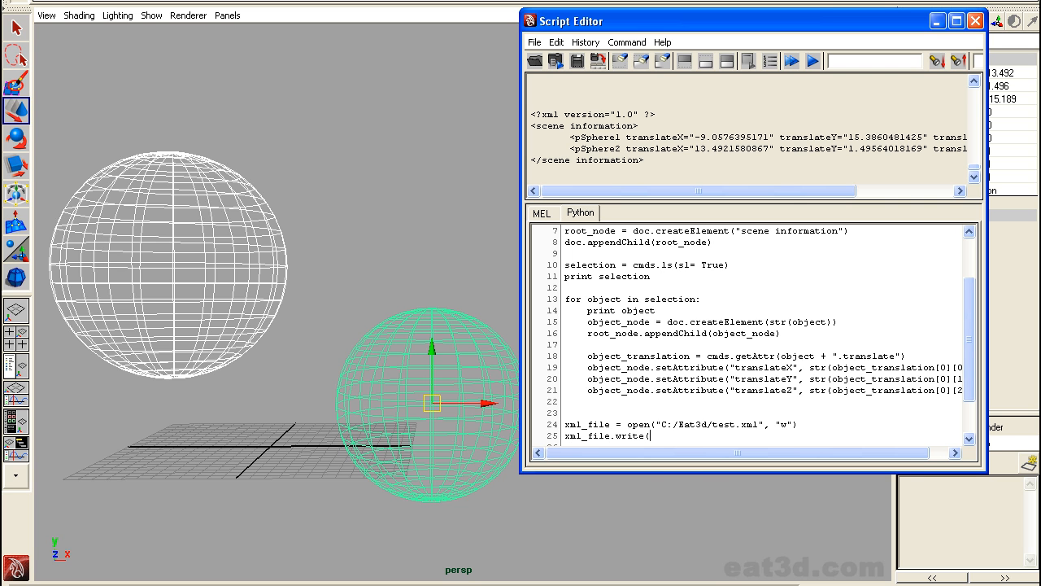
pyautogui.write('doc.topre')
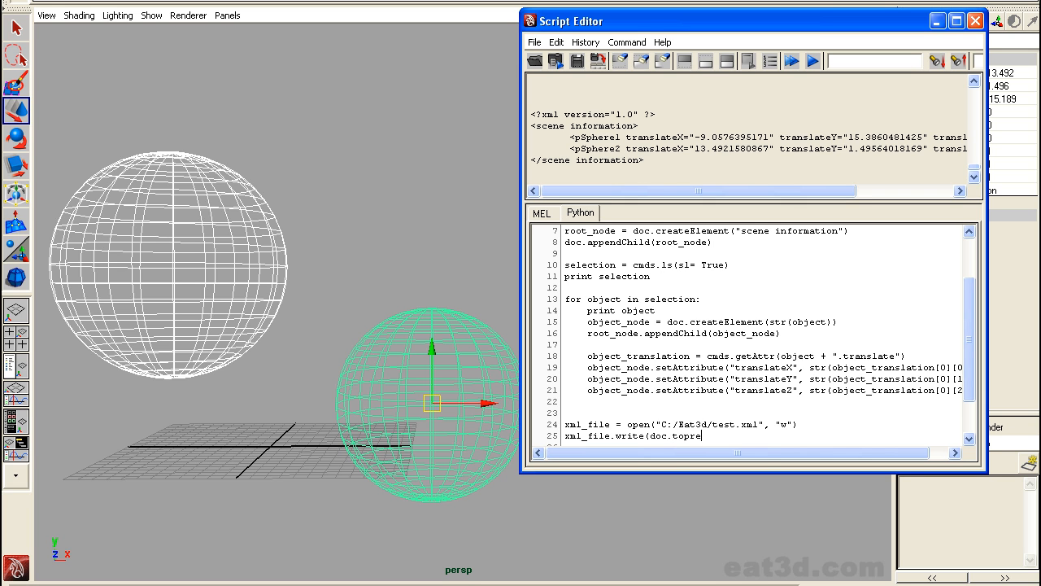
pyautogui.write('ttyxml())')
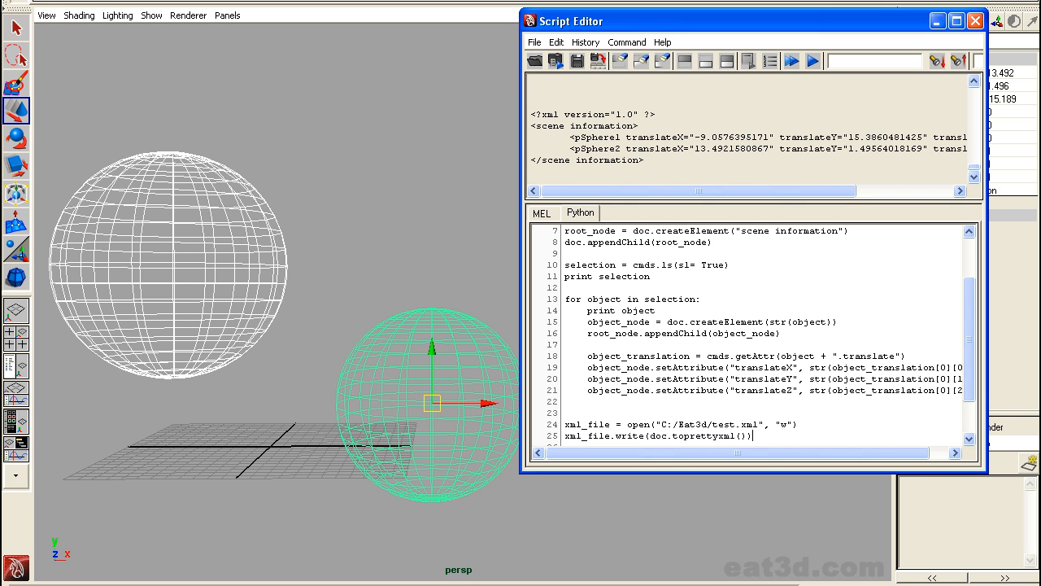
pyautogui.write('xml_file.close()')
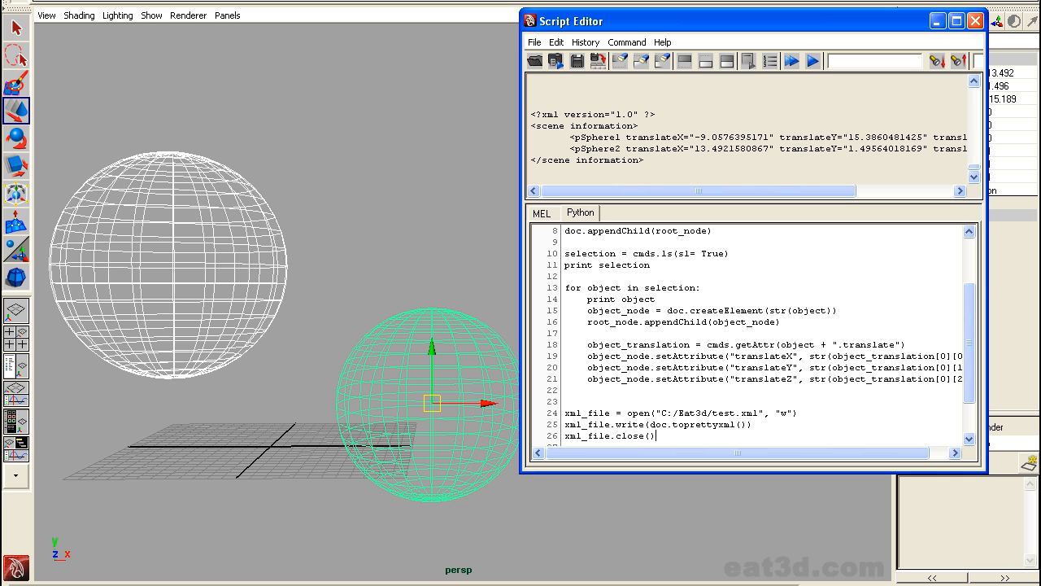
pyautogui.write('print')
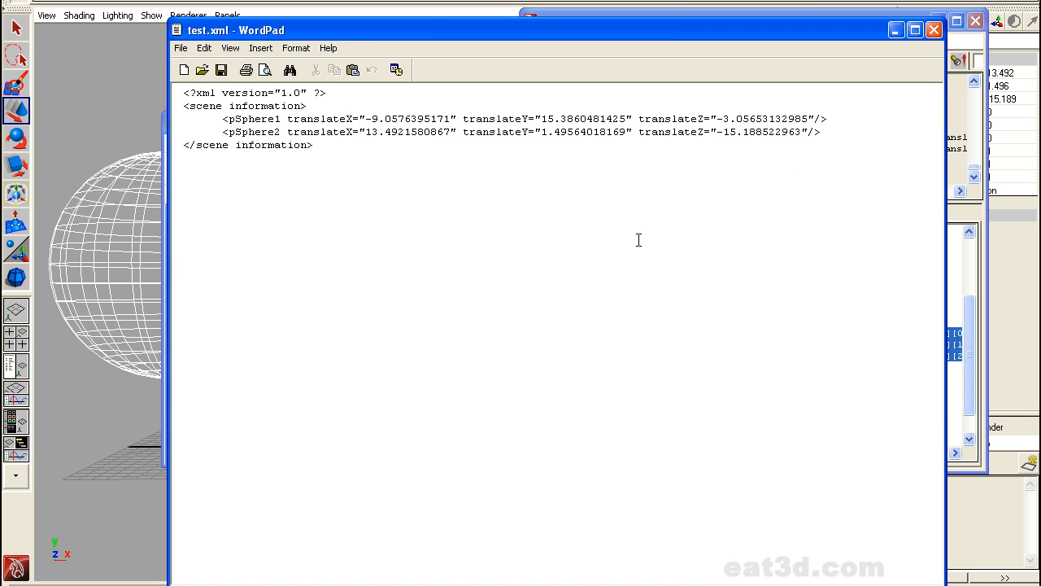
pyautogui.moveTo(522, 259)
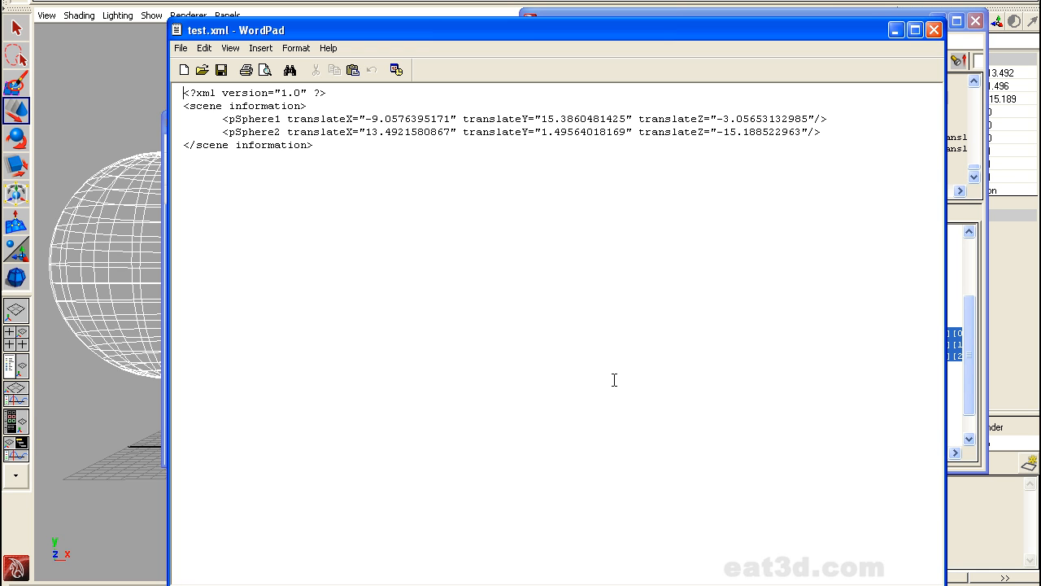
pyautogui.moveTo(635, 363)
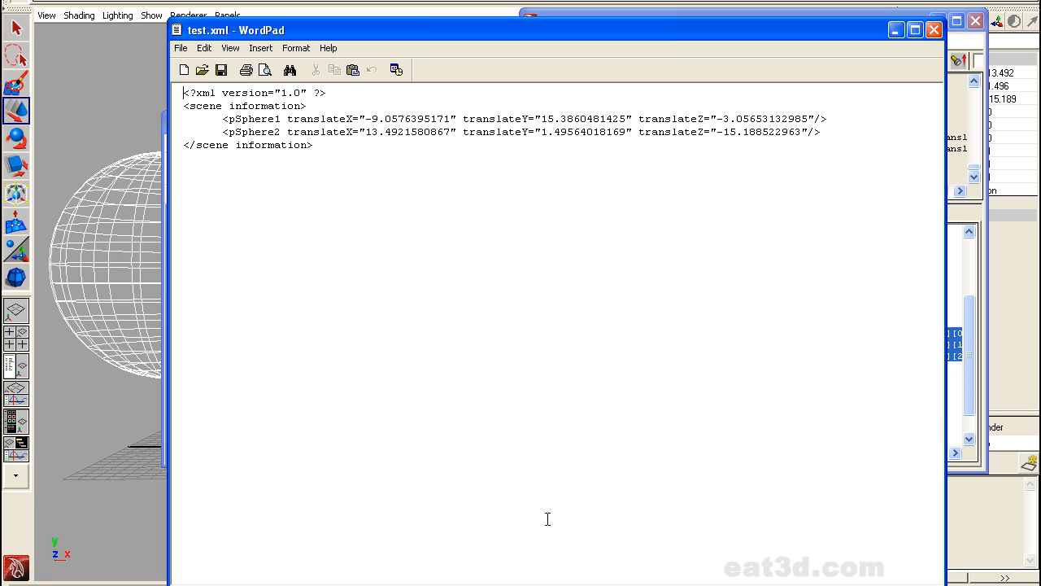
pyautogui.moveTo(533, 491)
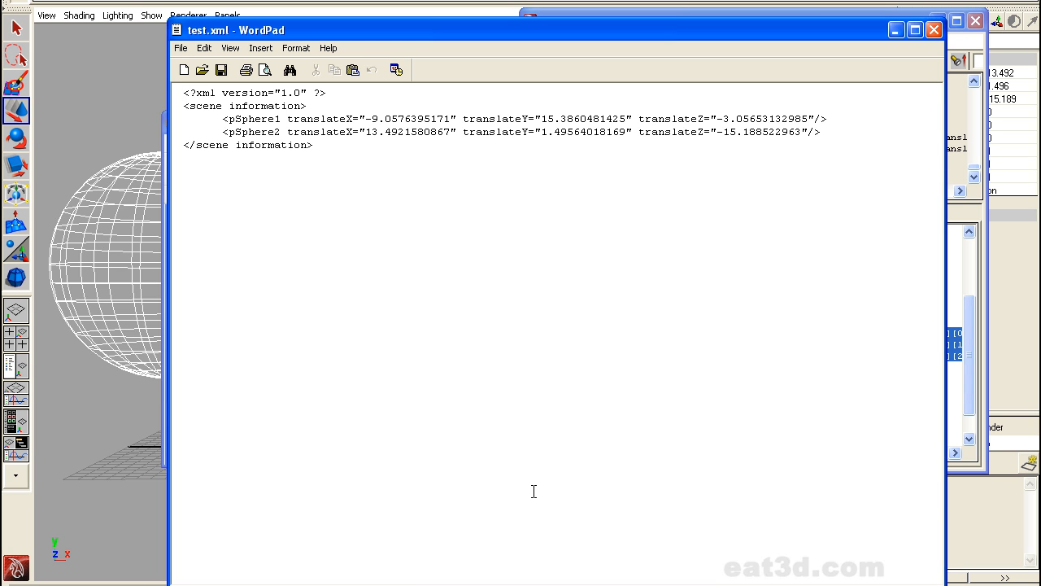
pyautogui.moveTo(502, 337)
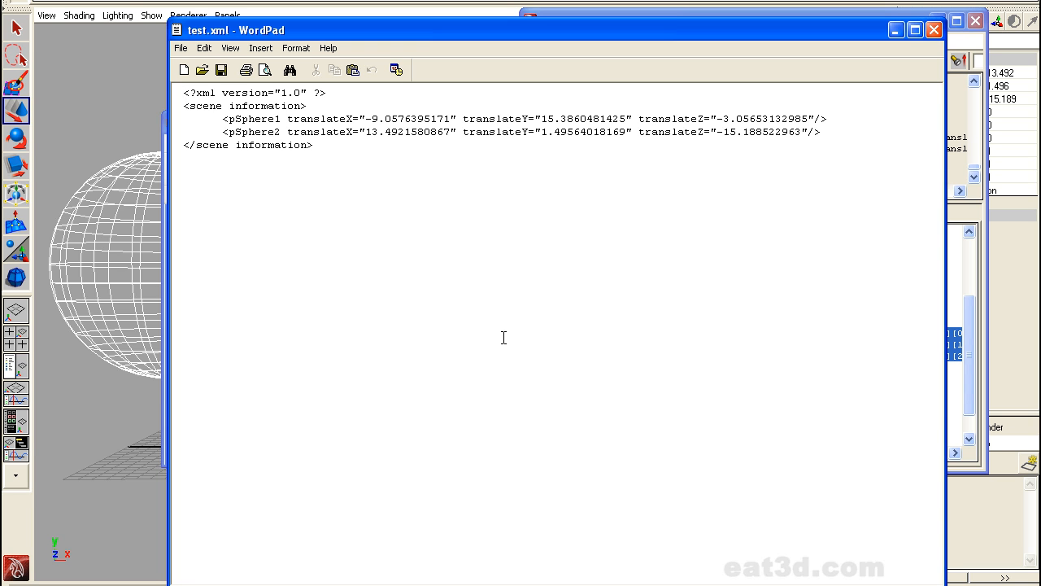